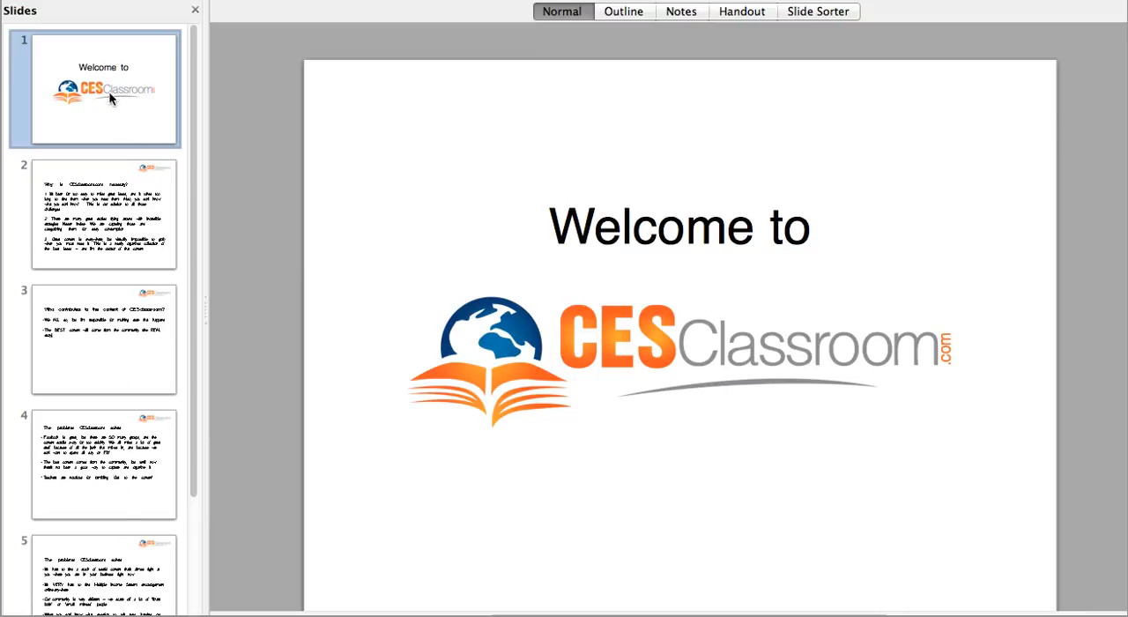
mouse_move(319, 370)
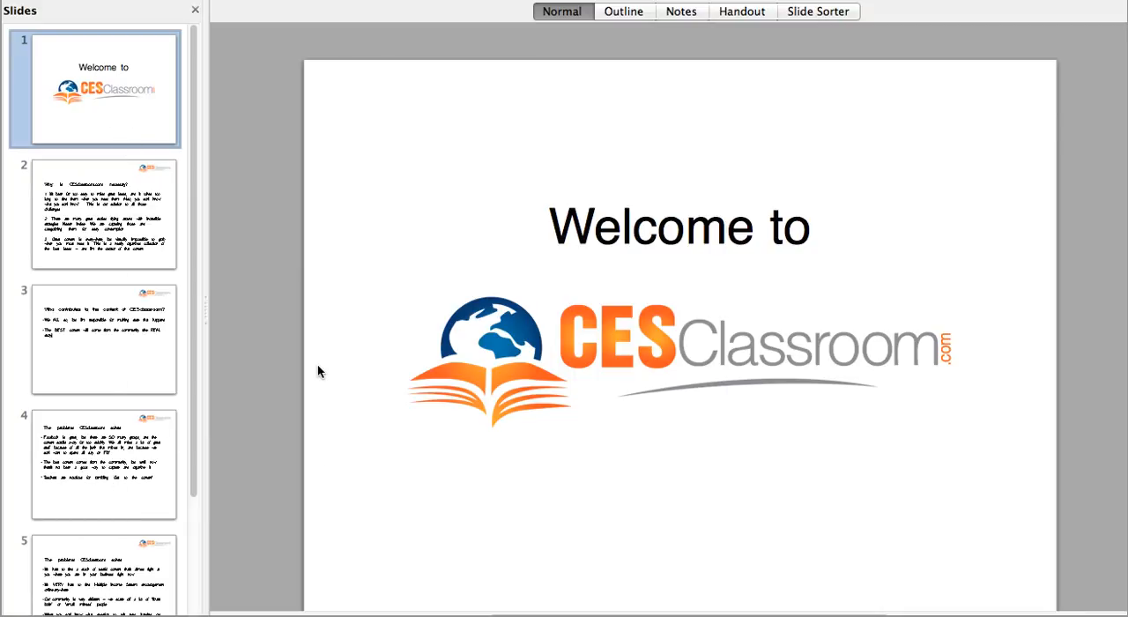
mouse_move(748, 201)
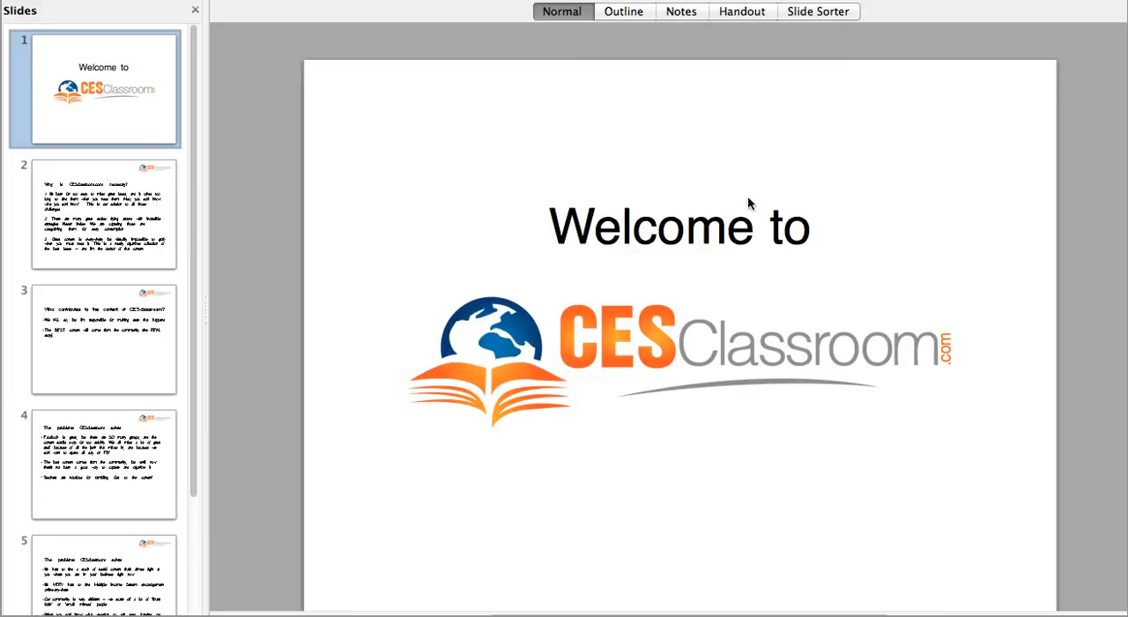
mouse_move(718, 196)
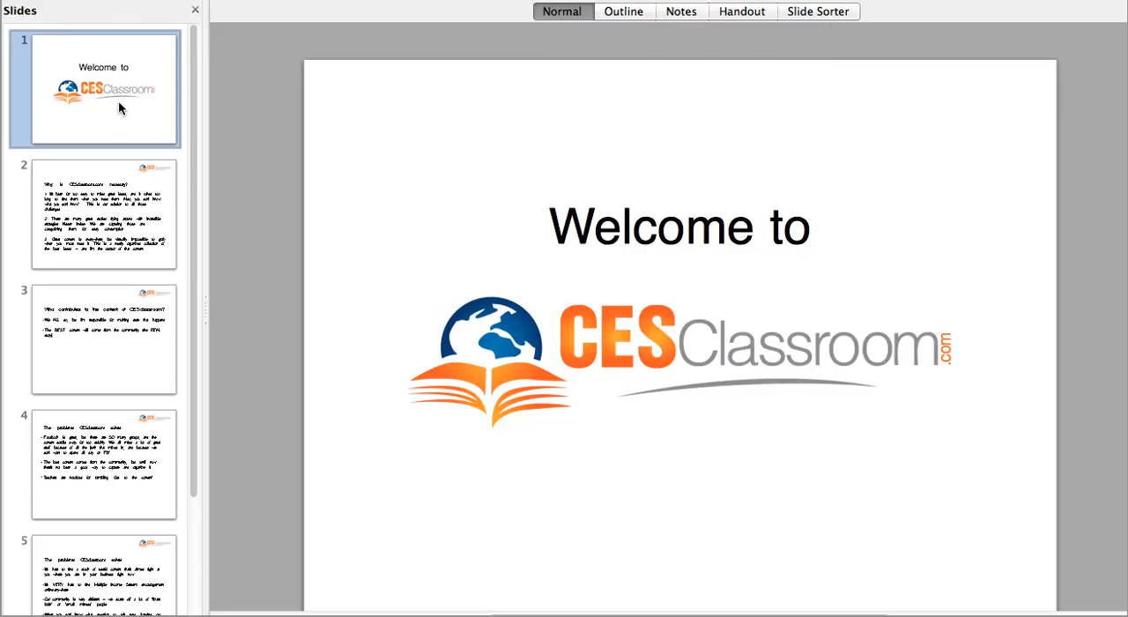
mouse_move(112, 144)
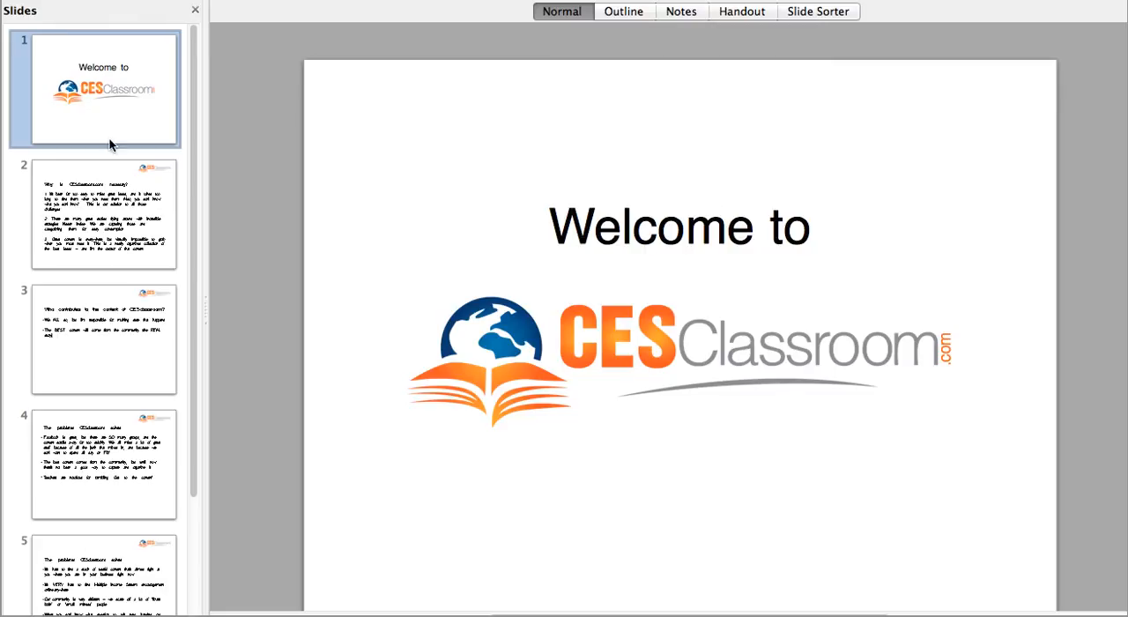
mouse_move(113, 571)
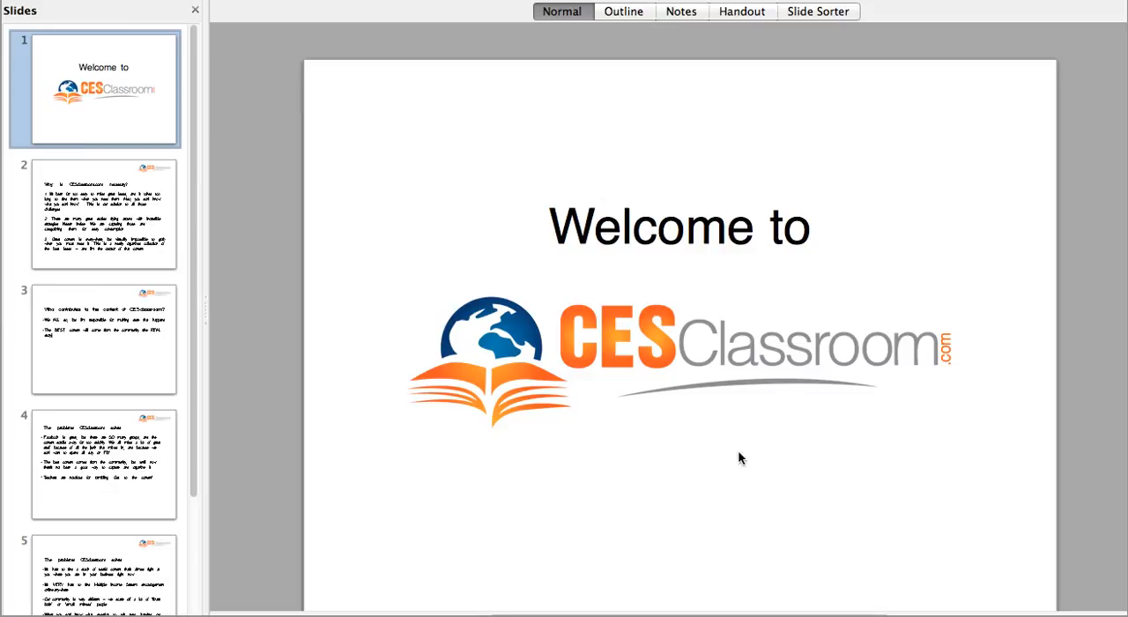
mouse_move(652, 440)
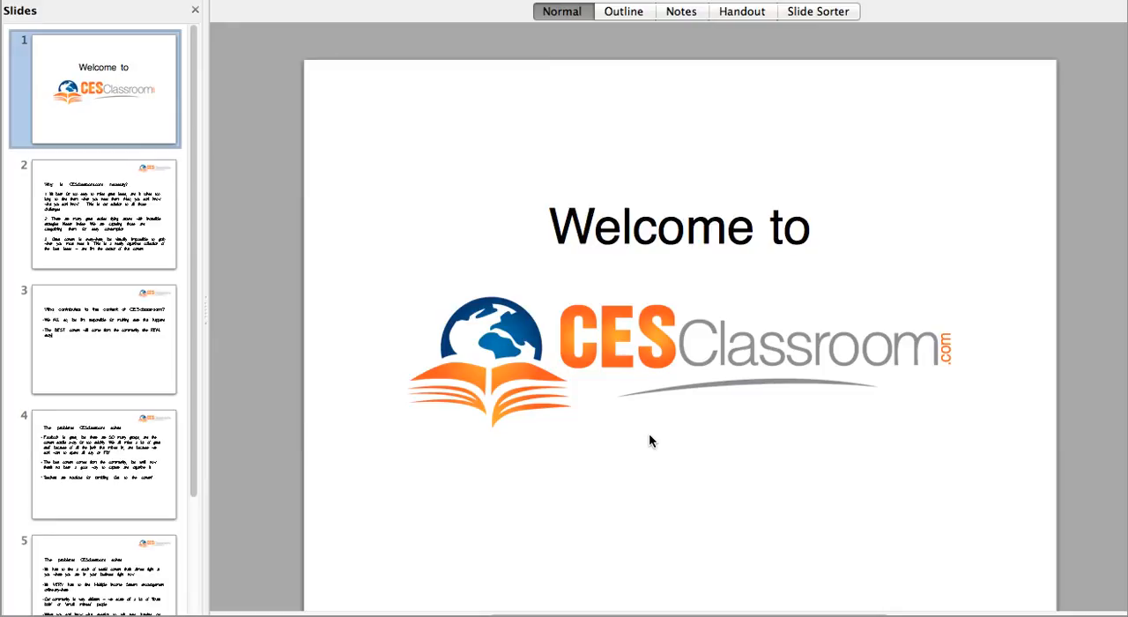
mouse_move(198, 301)
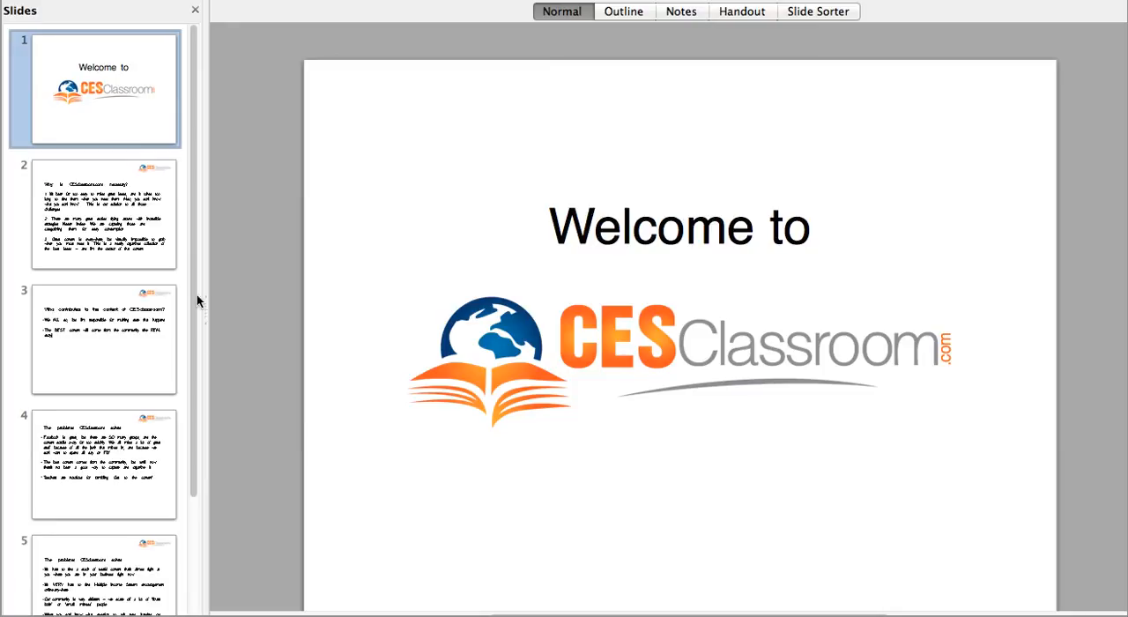
mouse_move(520, 377)
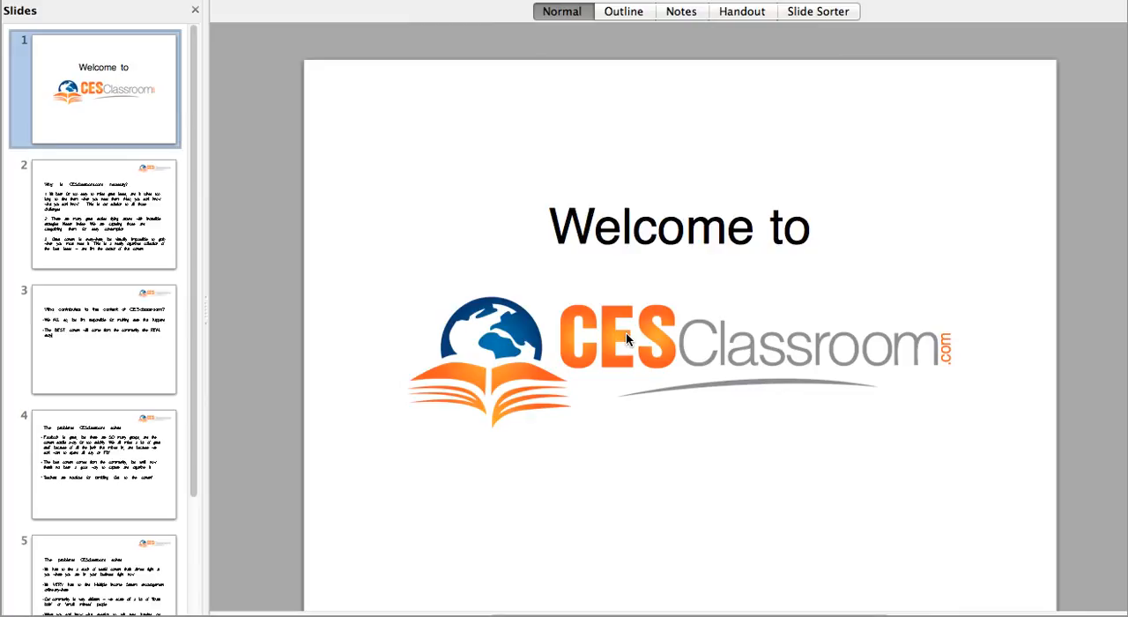
mouse_move(373, 581)
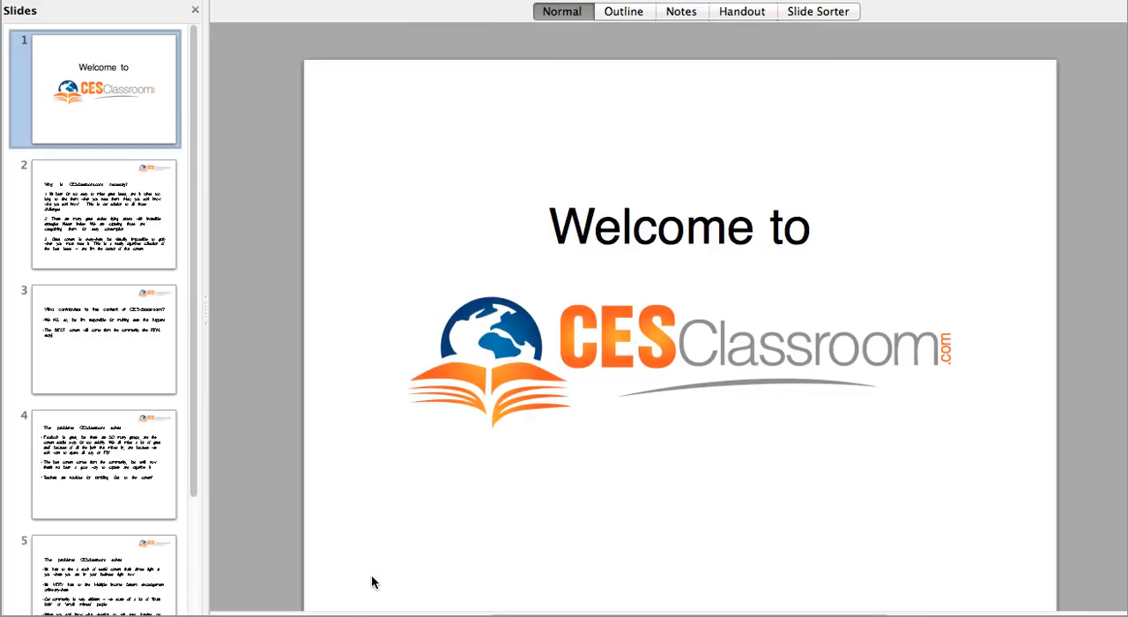
mouse_move(388, 561)
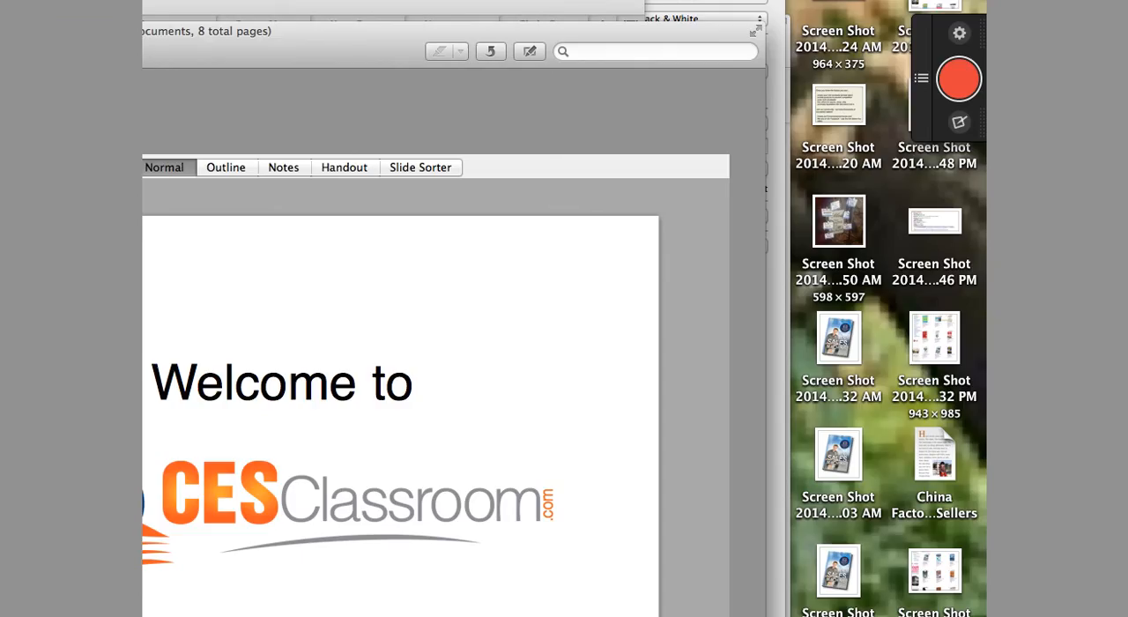
mouse_move(1022, 108)
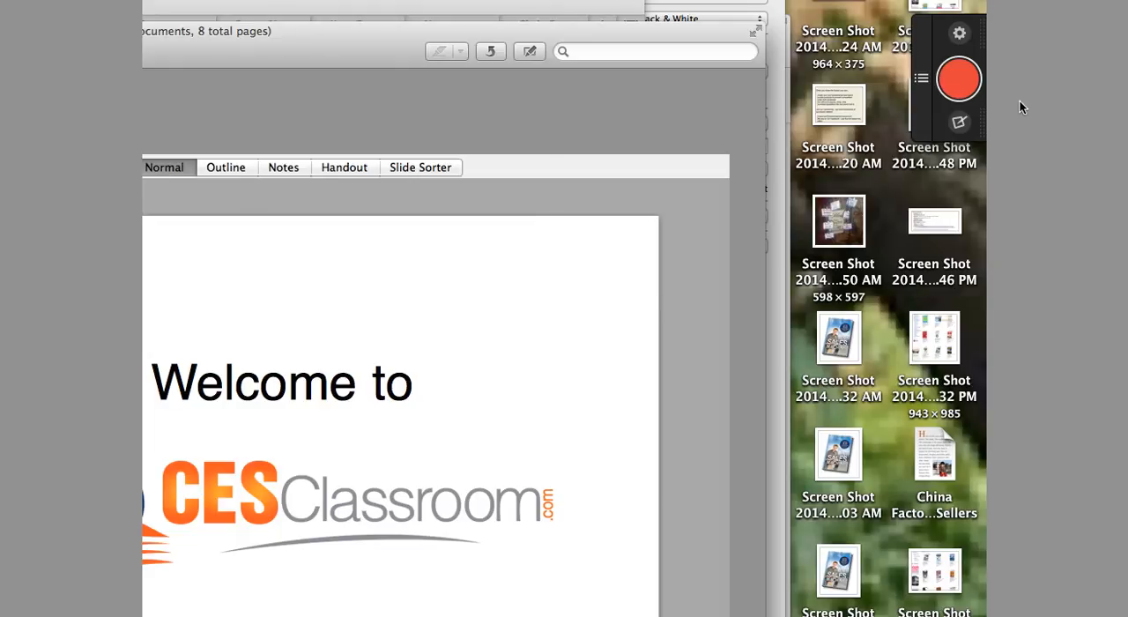
mouse_move(969, 44)
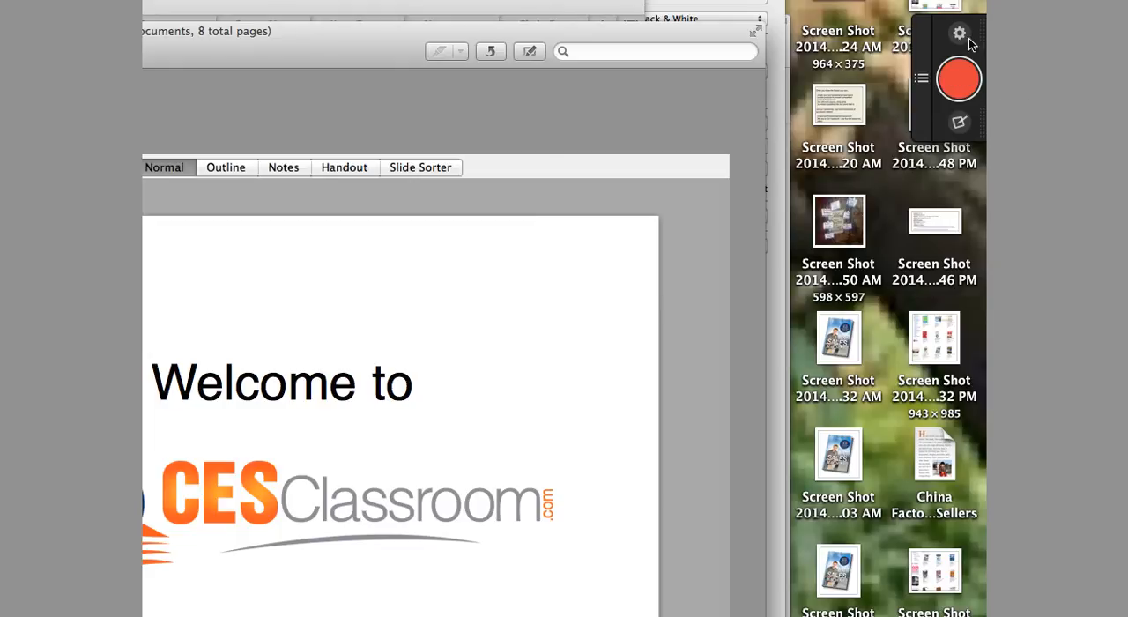
mouse_move(933, 107)
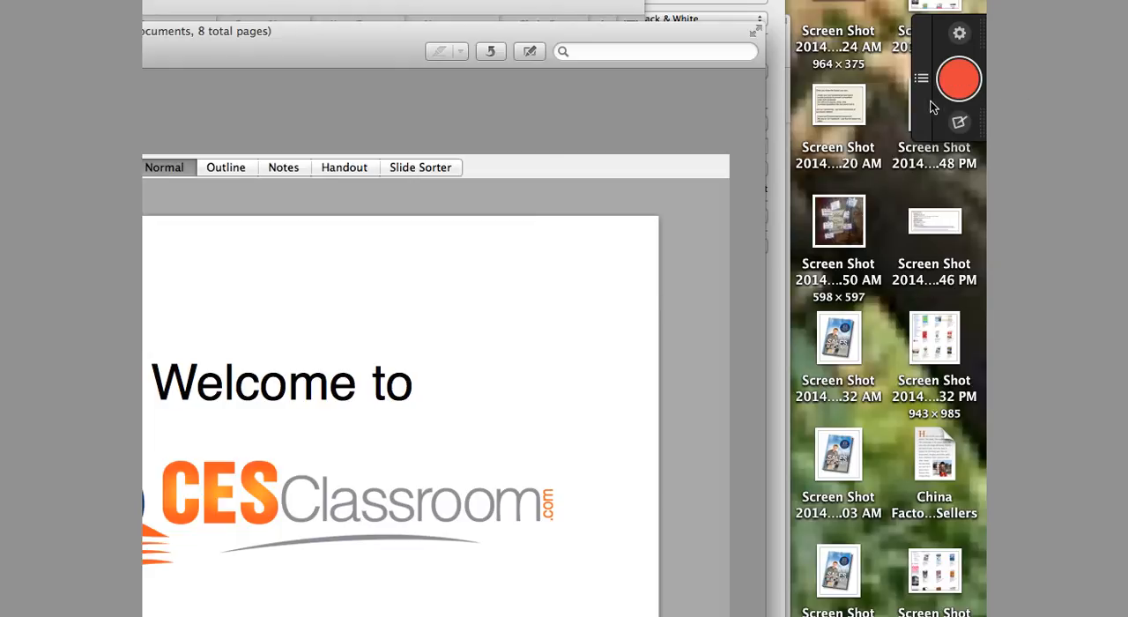
mouse_move(960, 34)
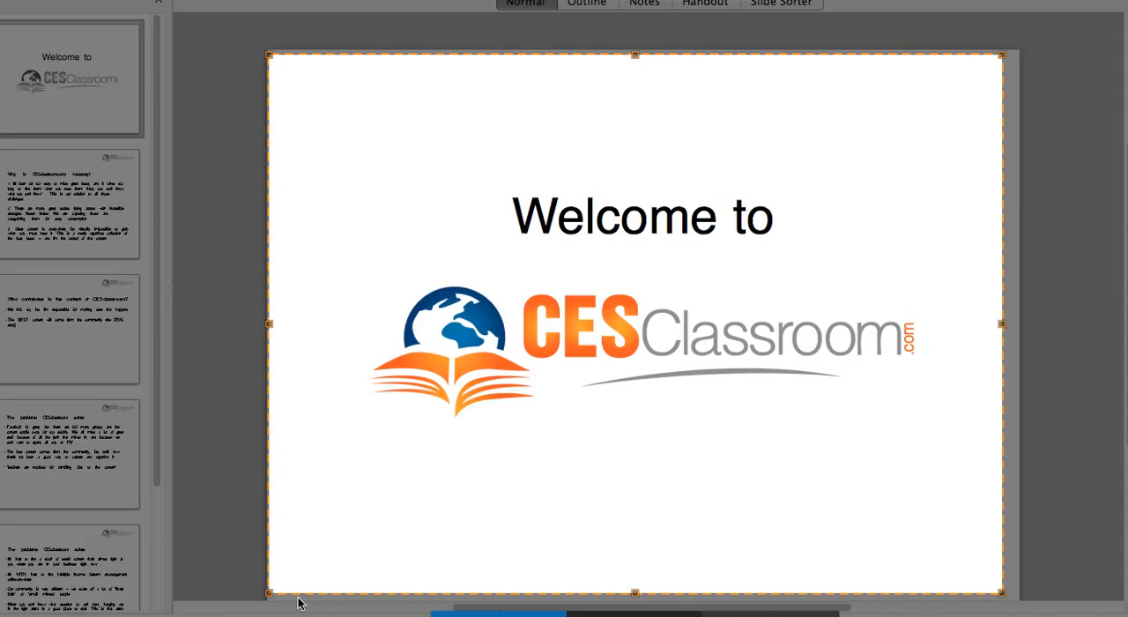
mouse_move(843, 54)
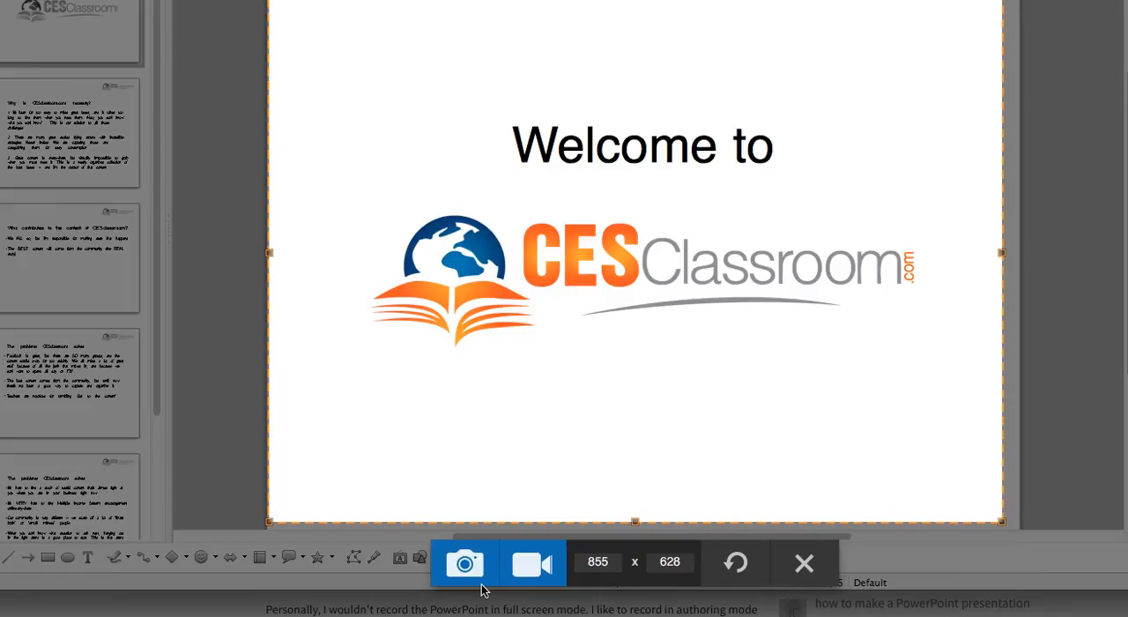
Step: Choose video capture for the selected slide region in Snagit's capture toolbar
click(532, 562)
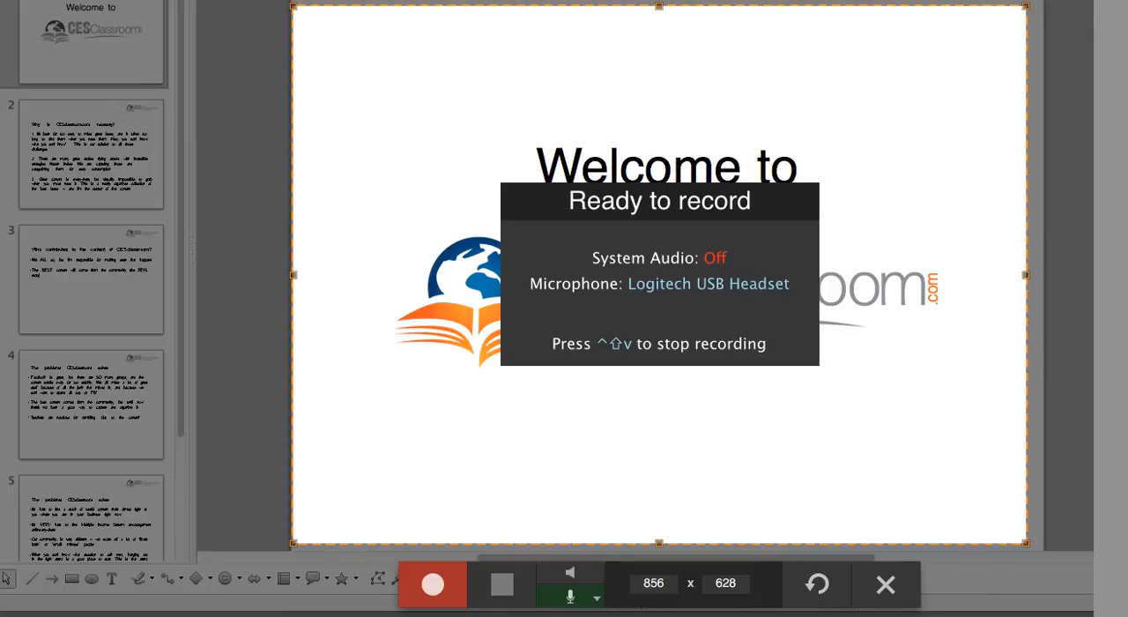
mouse_move(690, 297)
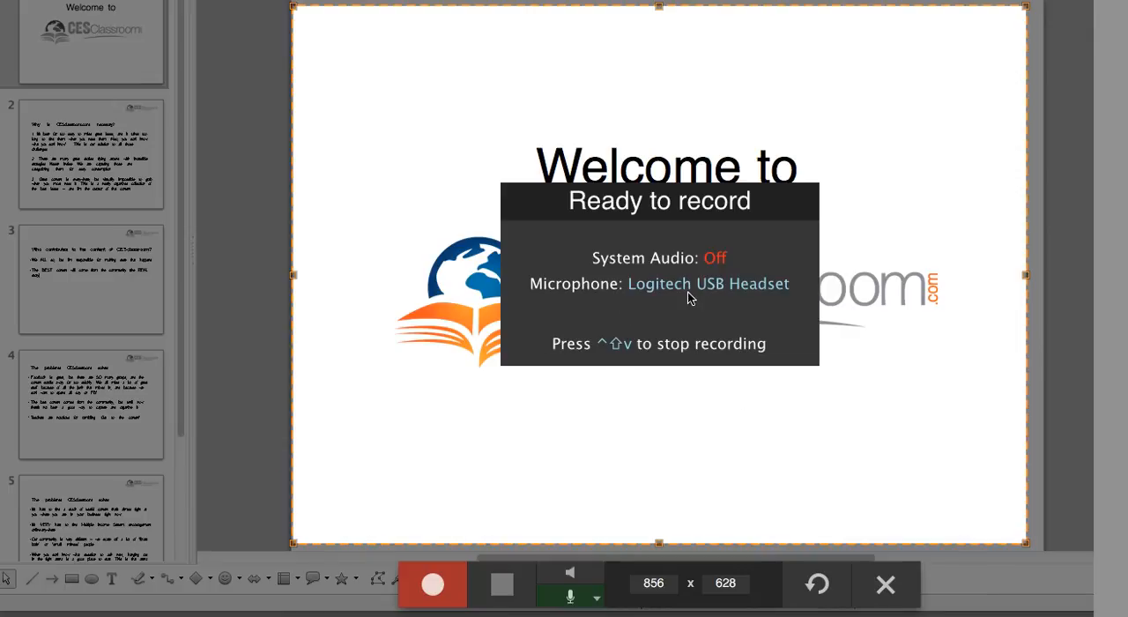
mouse_move(647, 276)
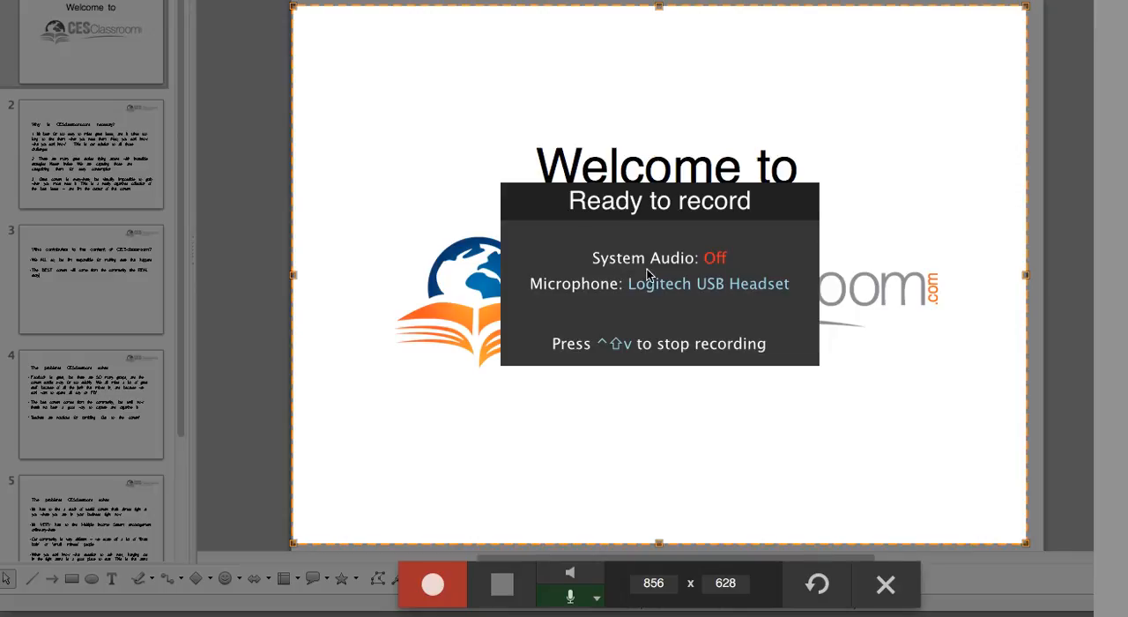
mouse_move(748, 292)
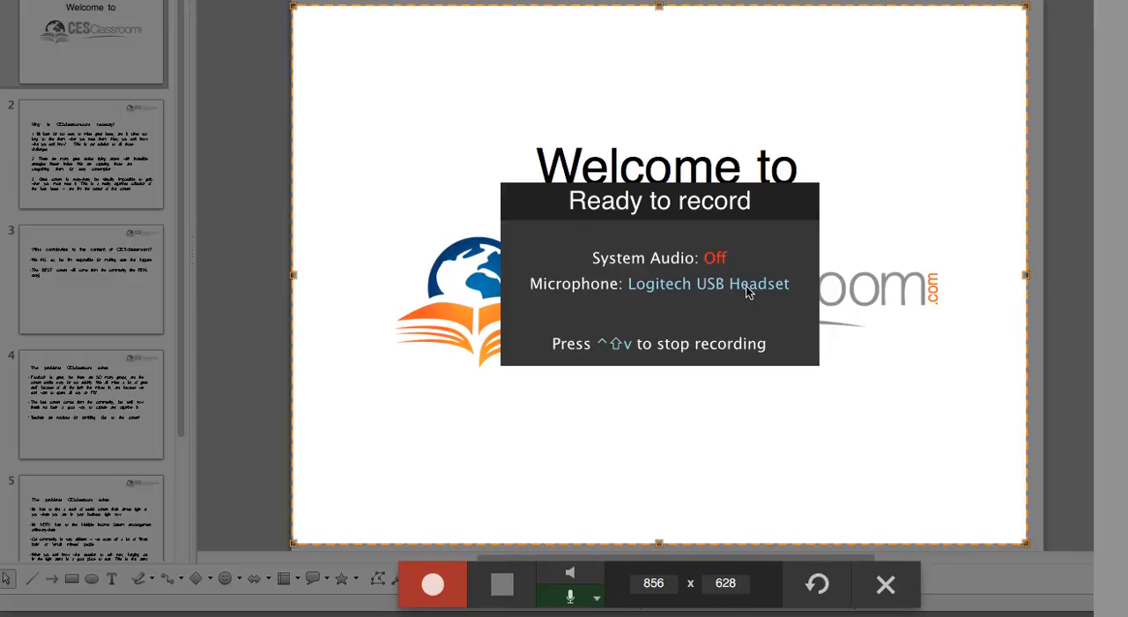
mouse_move(668, 289)
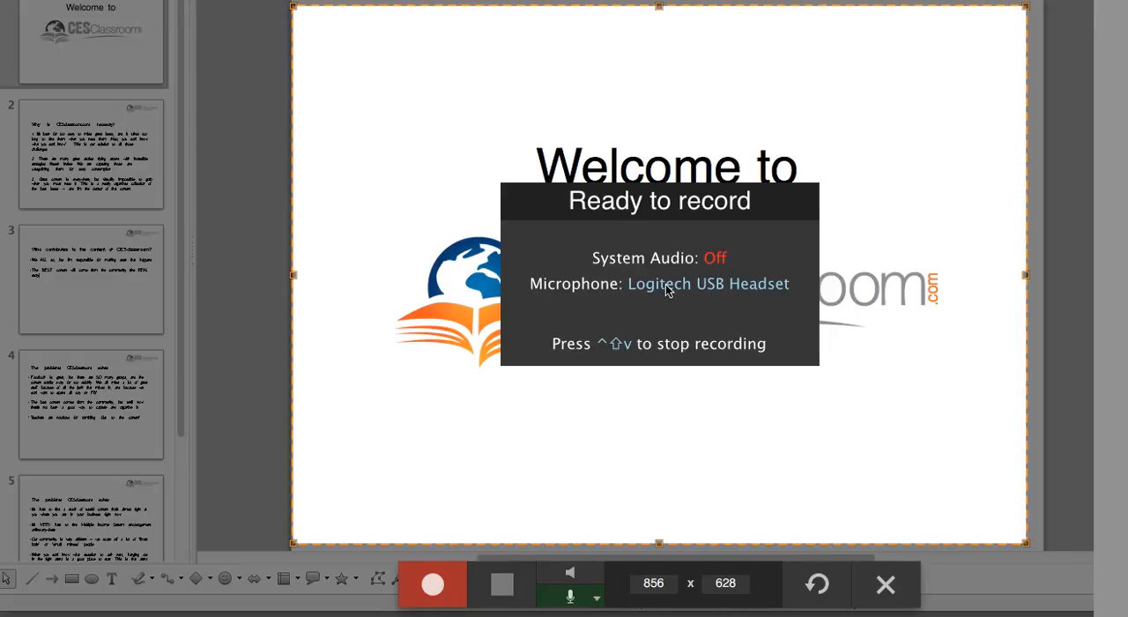
mouse_move(548, 603)
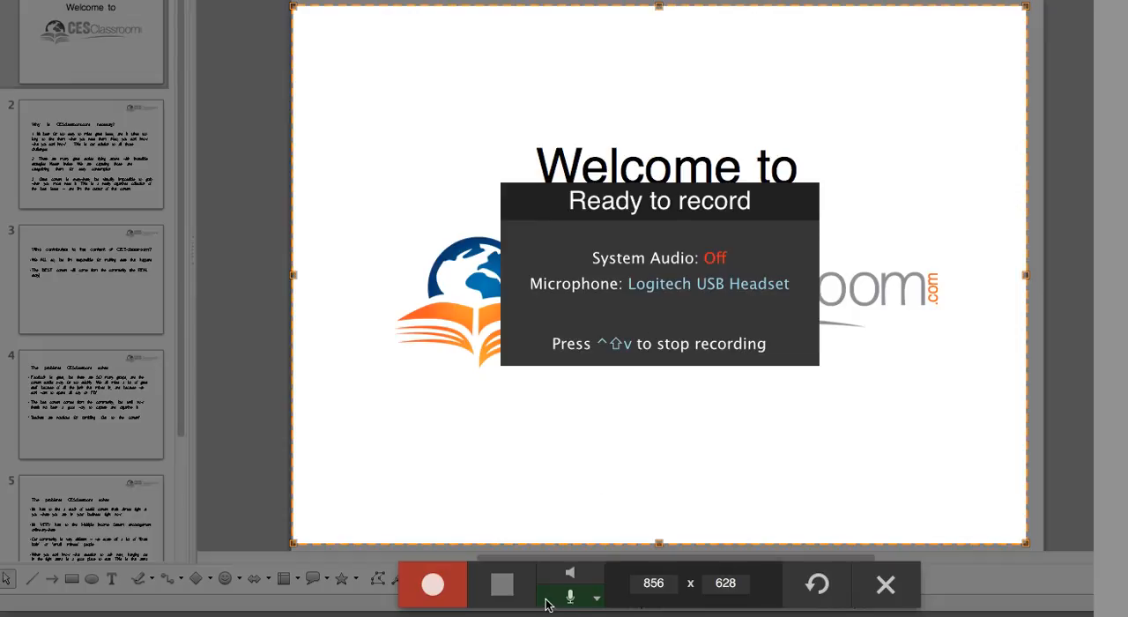
mouse_move(562, 601)
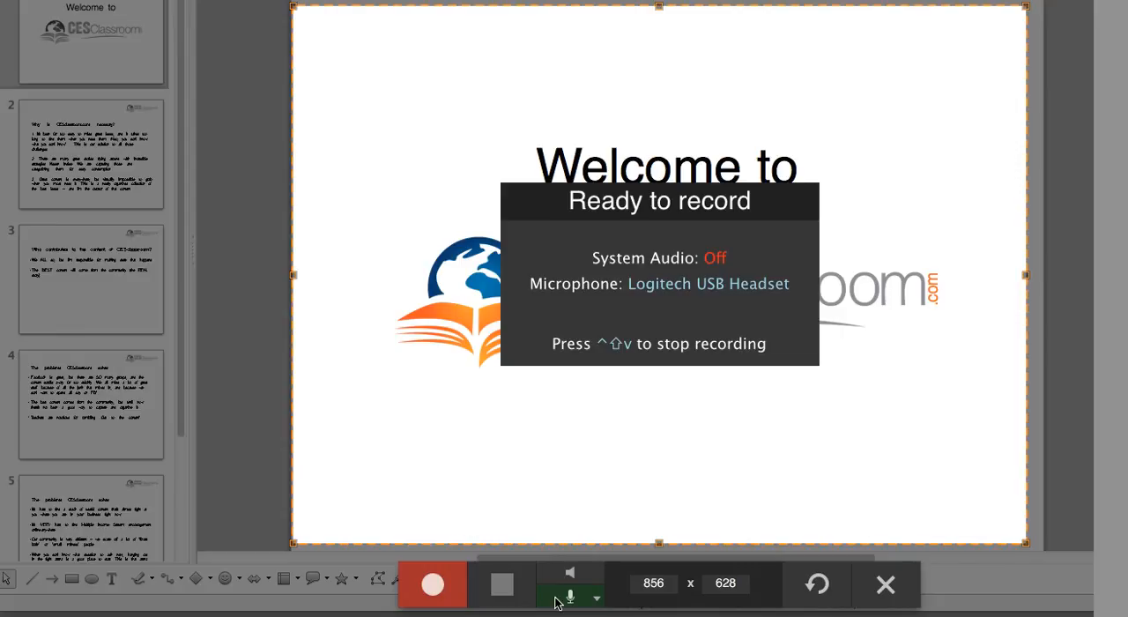
mouse_move(590, 602)
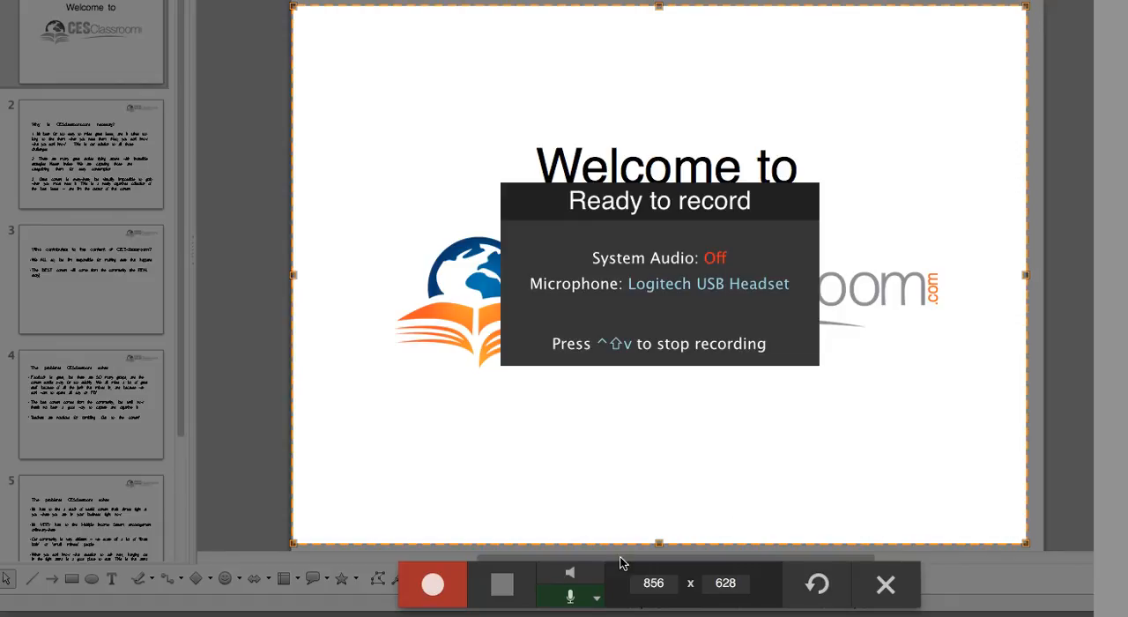
mouse_move(285, 99)
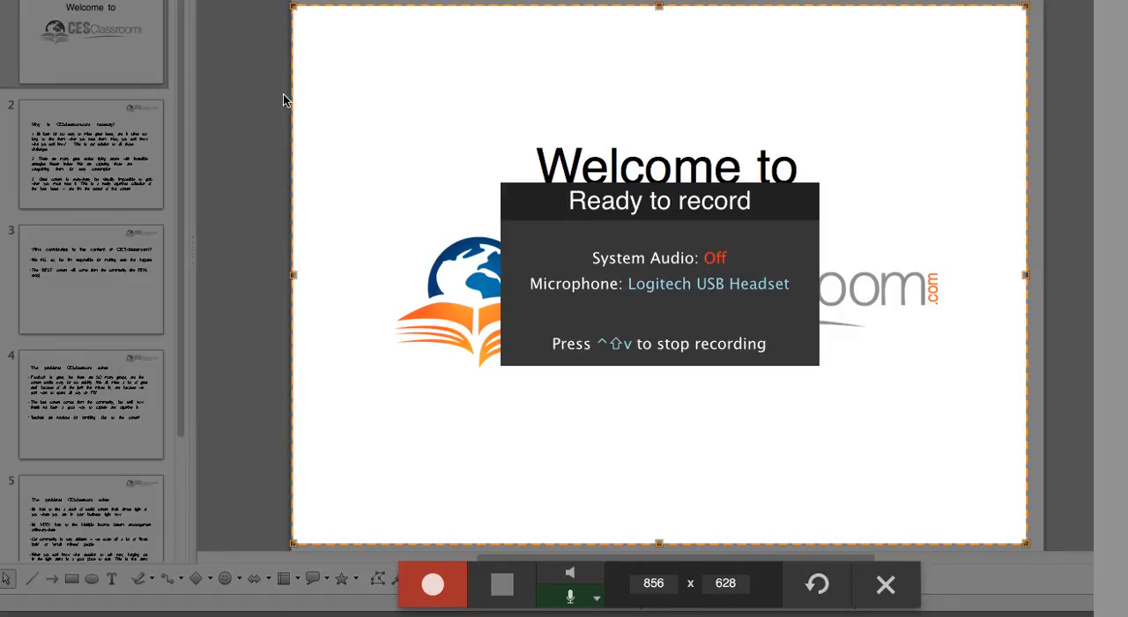
mouse_move(295, 535)
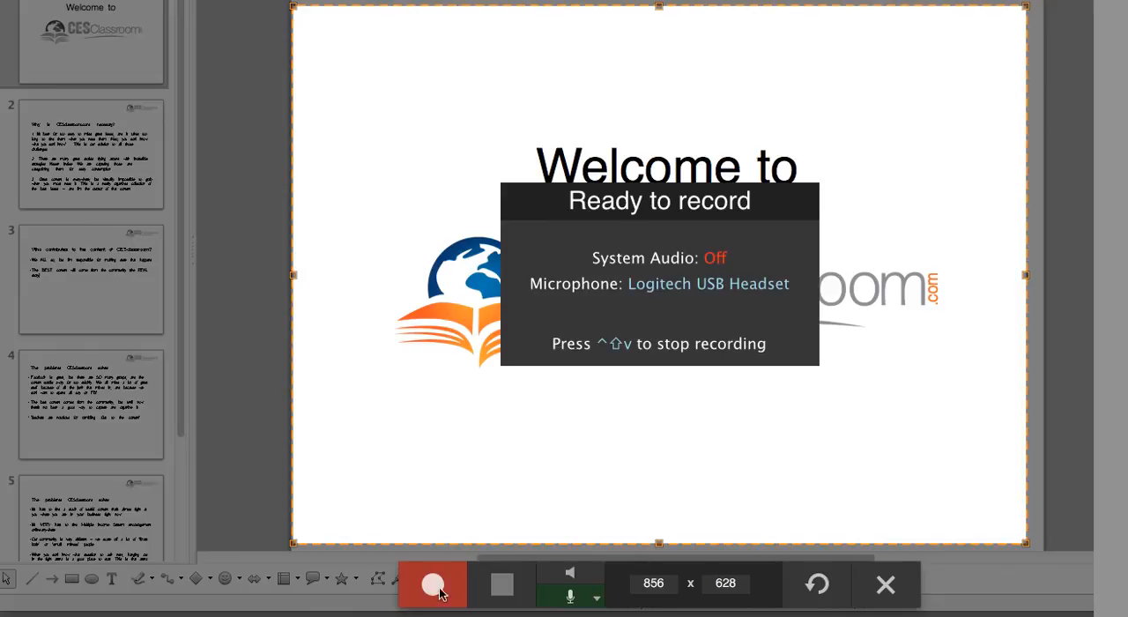
mouse_move(433, 584)
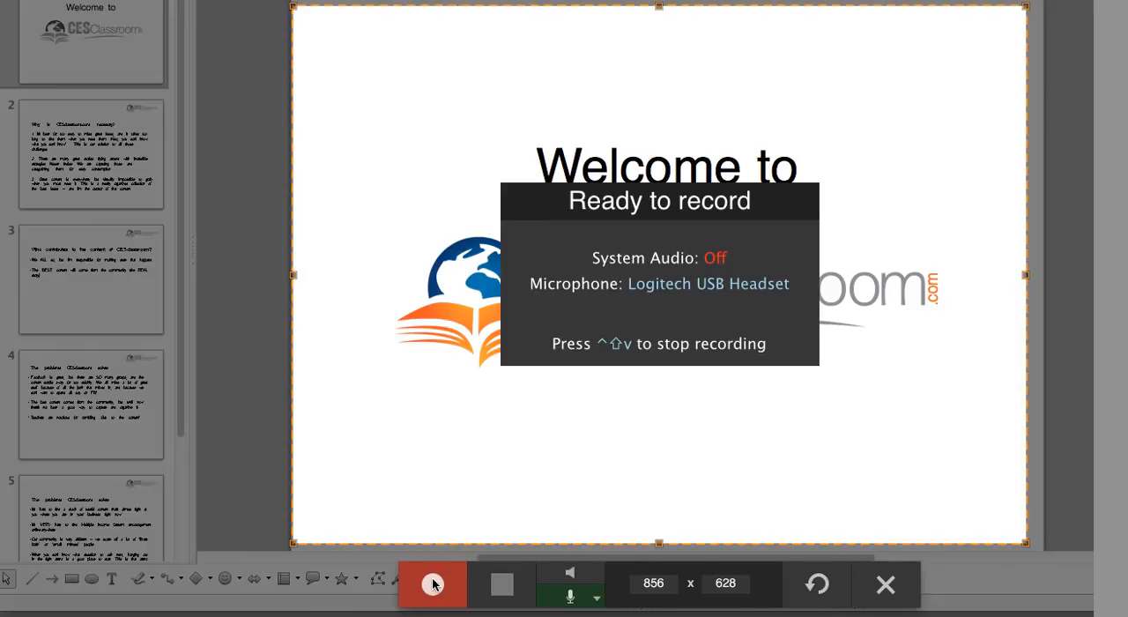
mouse_move(507, 589)
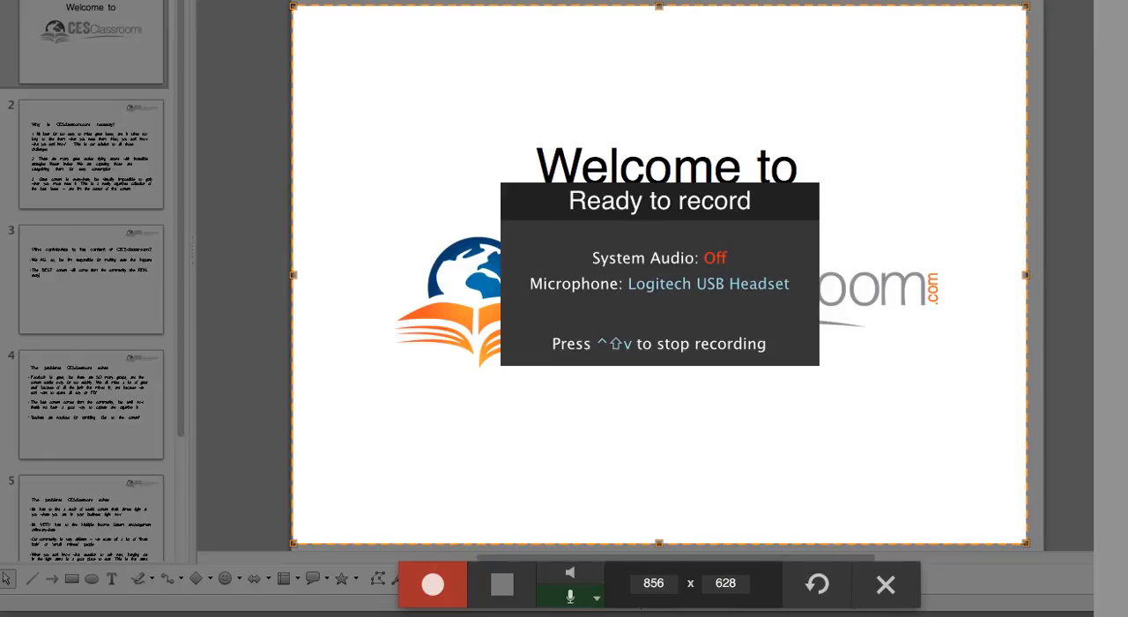
Step: Start recording the Welcome slide region with the USB headset microphone on and system audio off
click(431, 584)
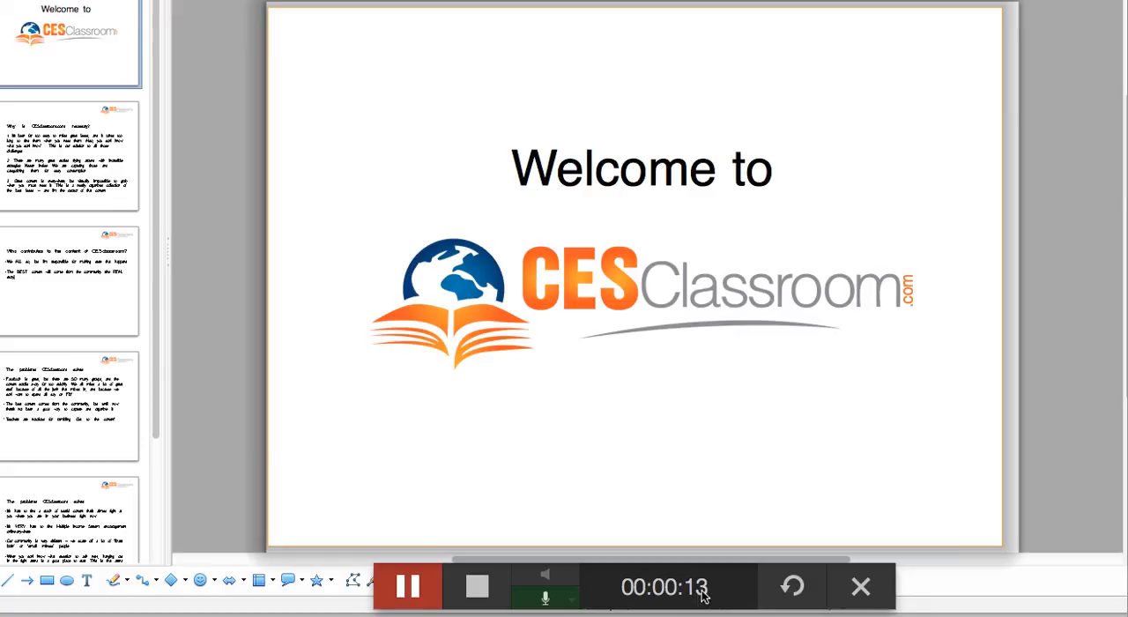
mouse_move(614, 458)
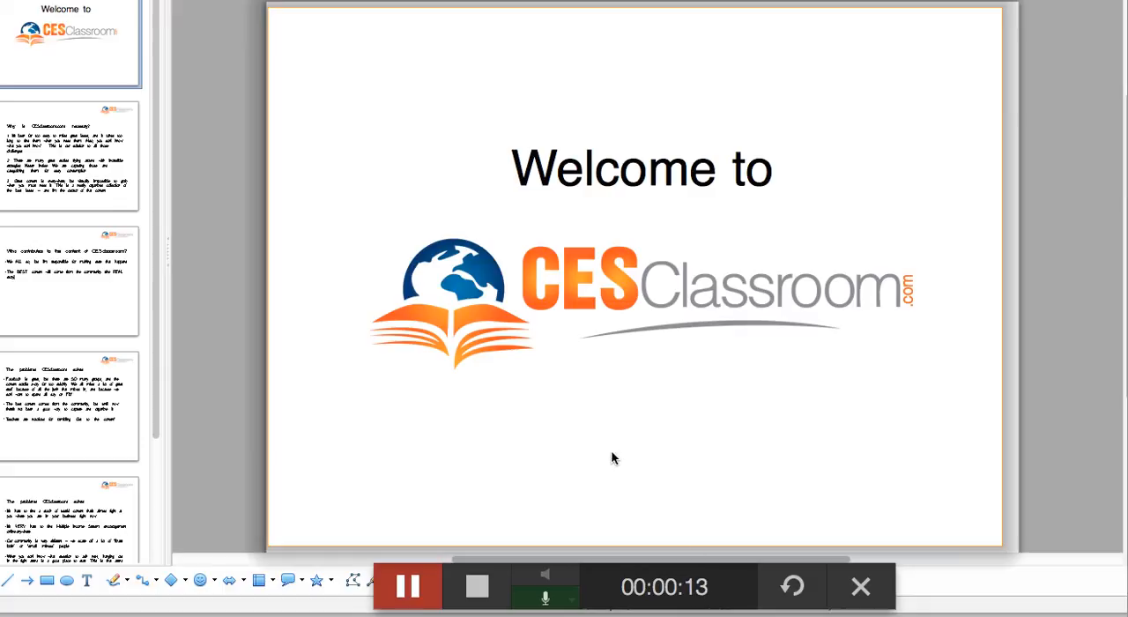
mouse_move(711, 600)
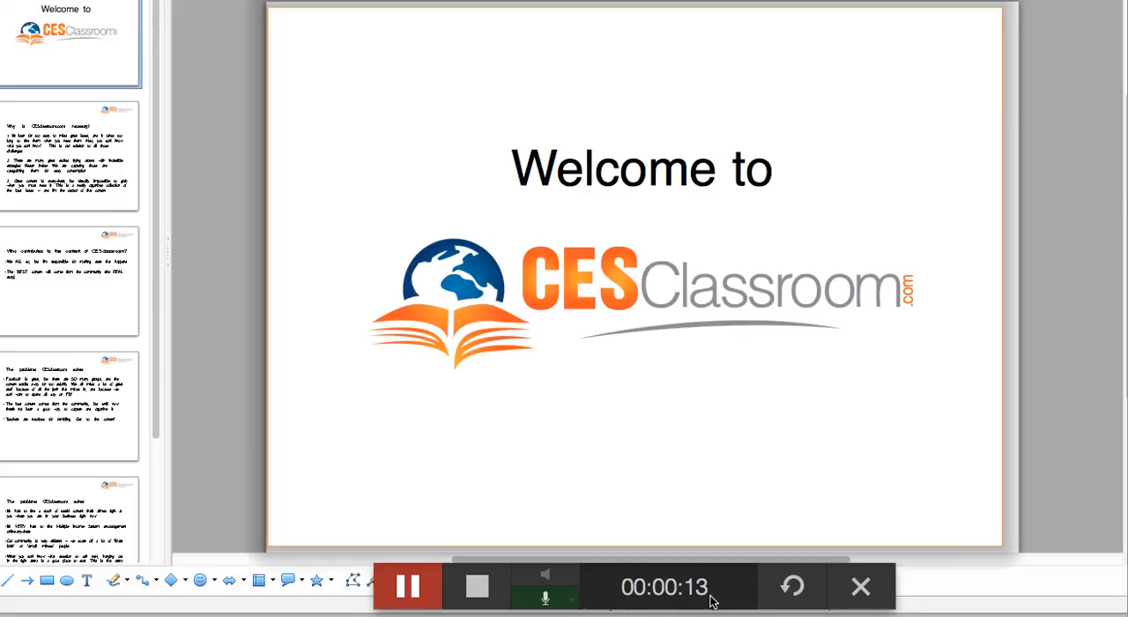
mouse_move(332, 530)
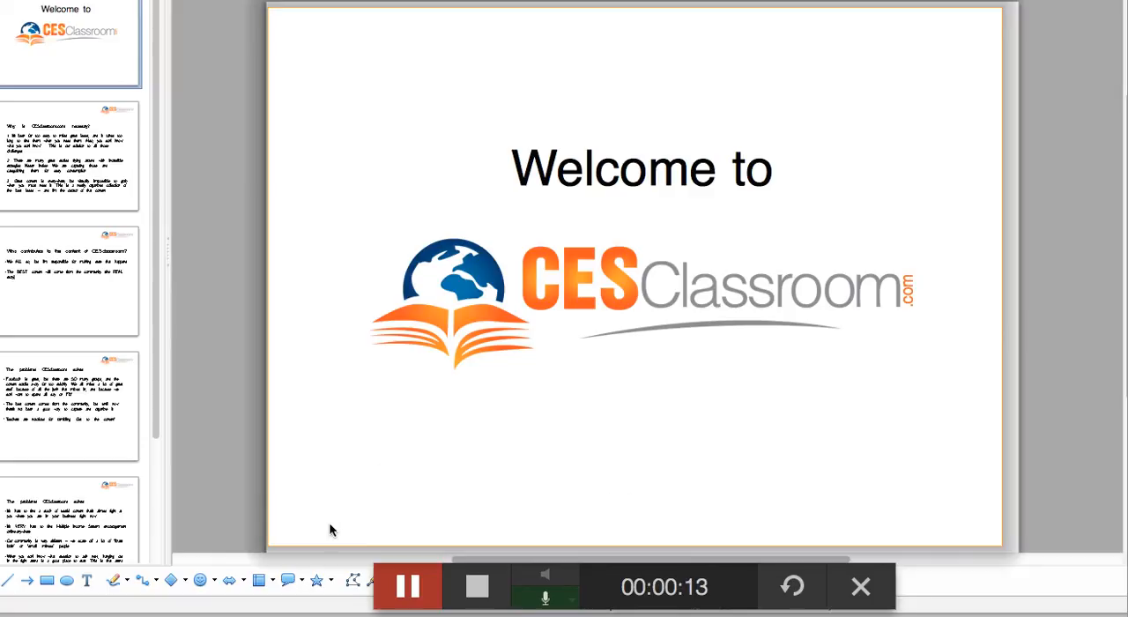
mouse_move(291, 544)
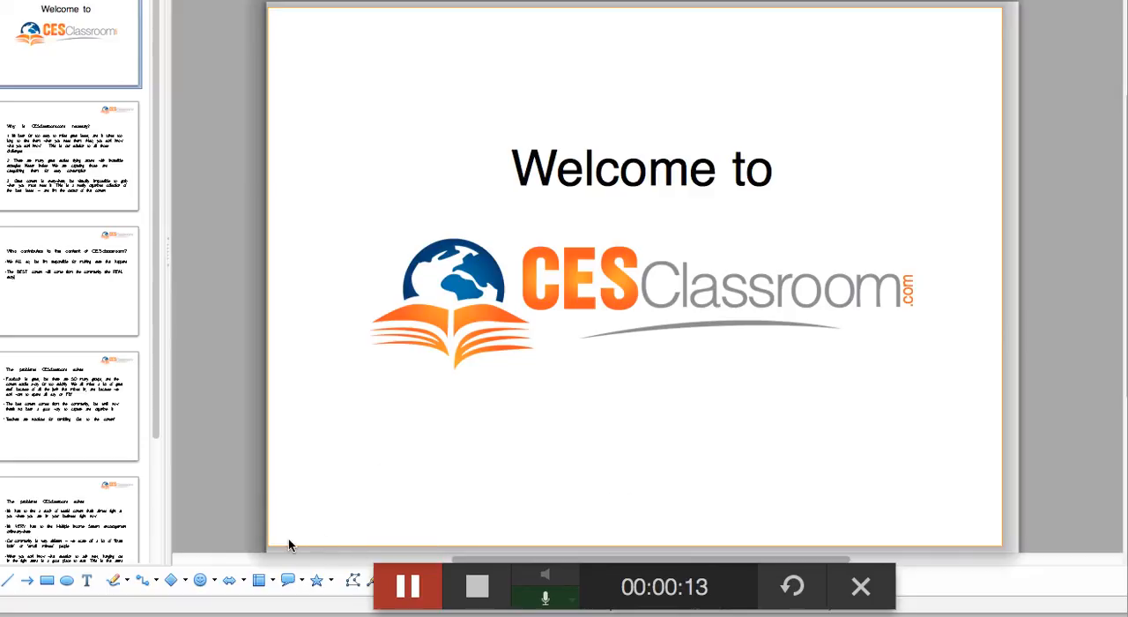
mouse_move(268, 443)
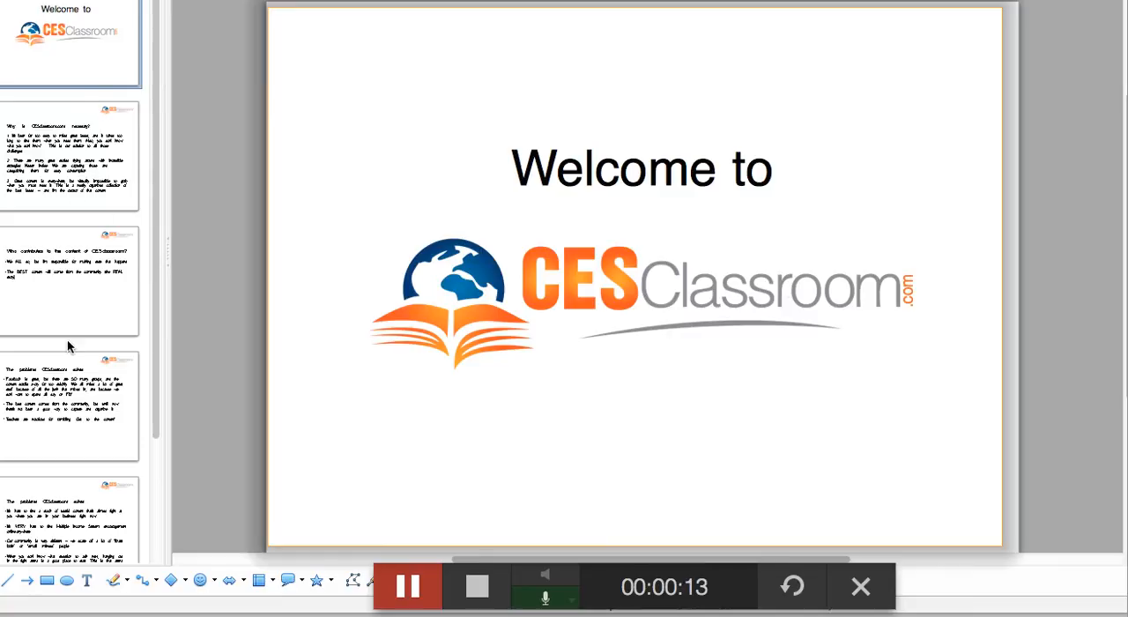
mouse_move(74, 514)
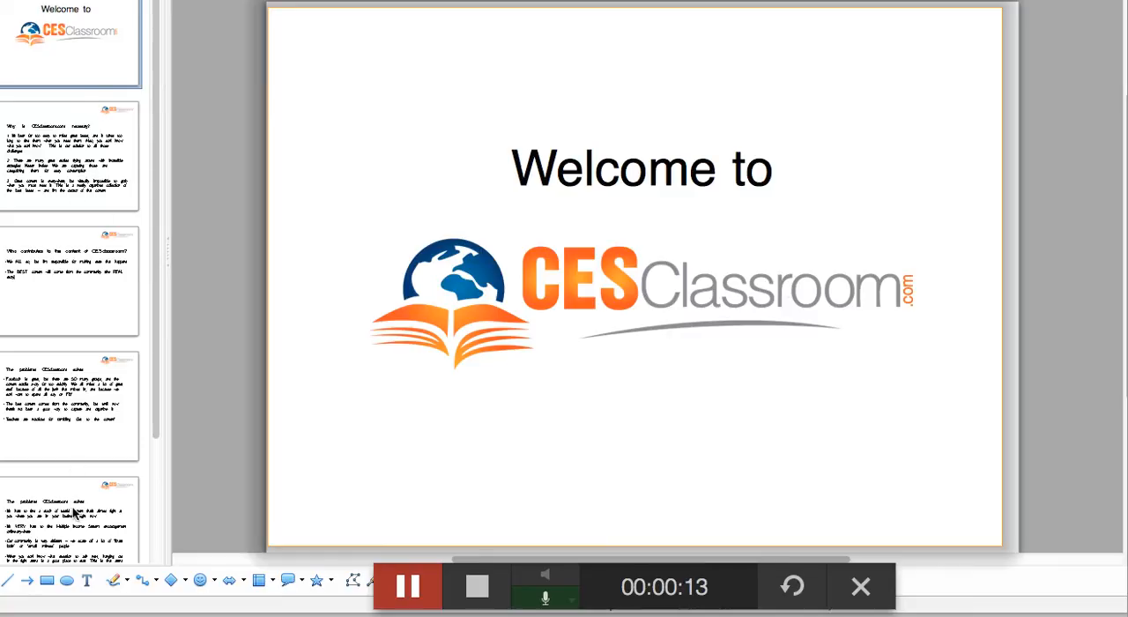
mouse_move(564, 450)
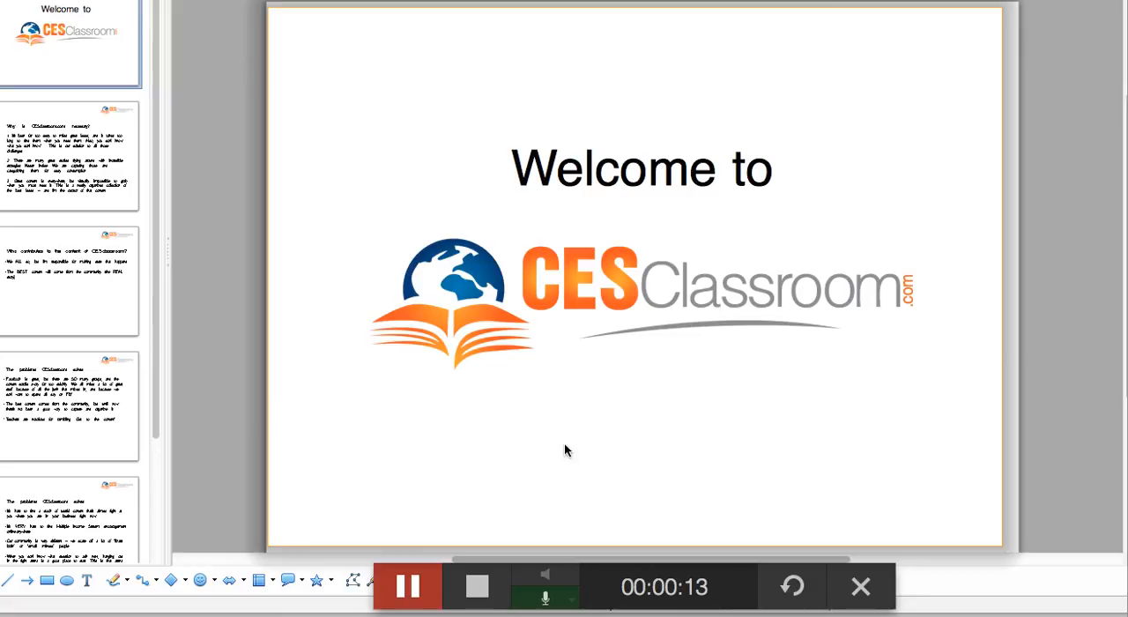
mouse_move(492, 388)
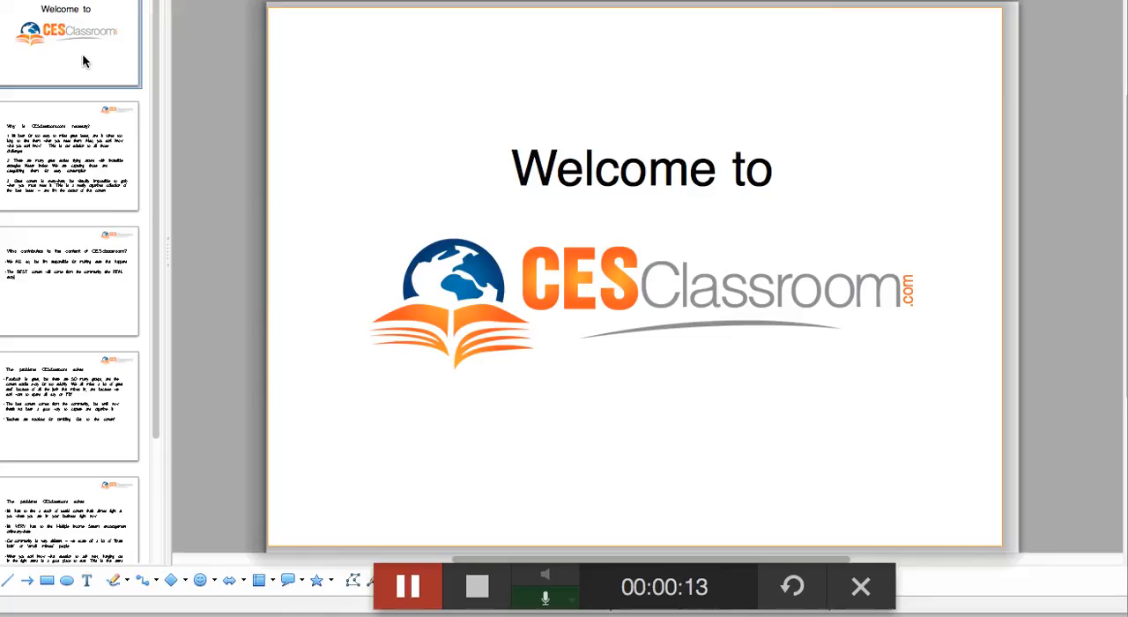
mouse_move(81, 414)
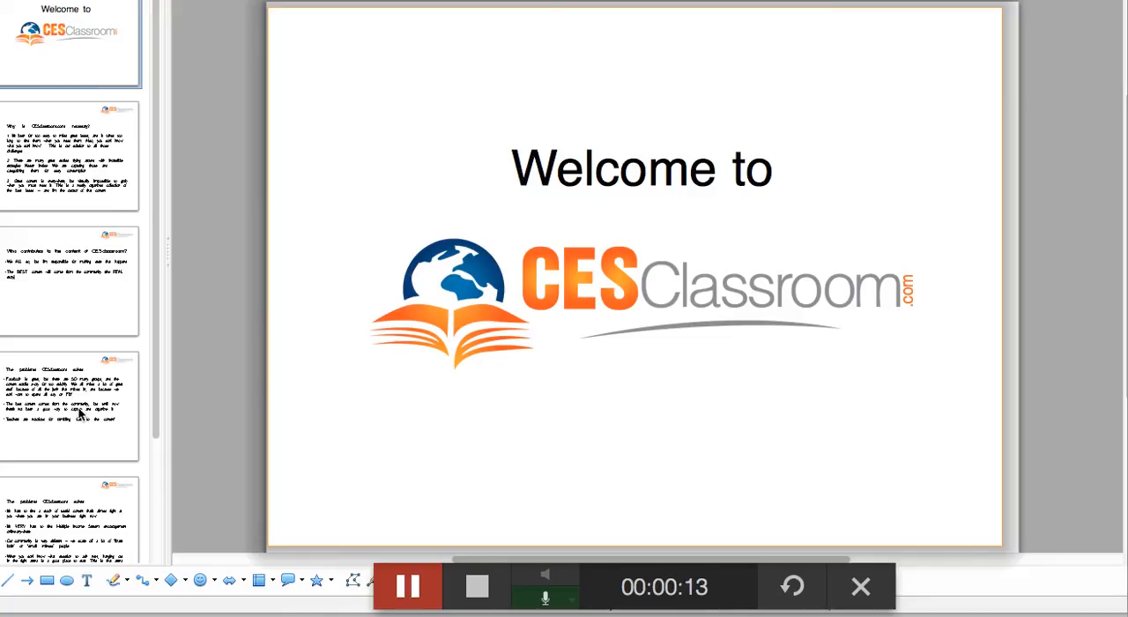
mouse_move(507, 342)
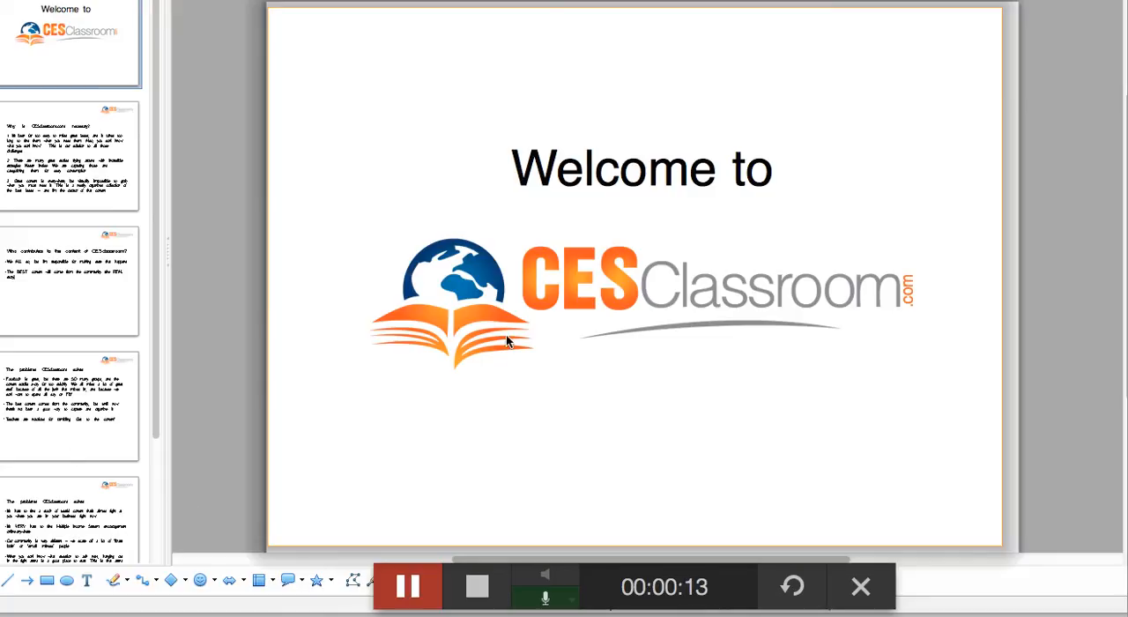
mouse_move(628, 280)
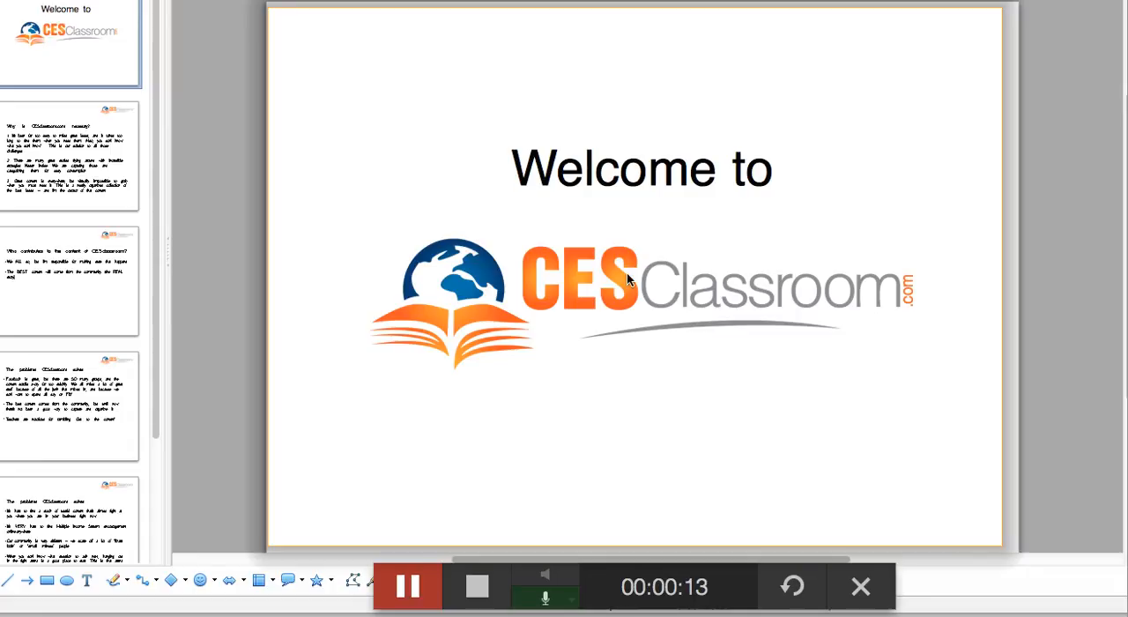
mouse_move(625, 195)
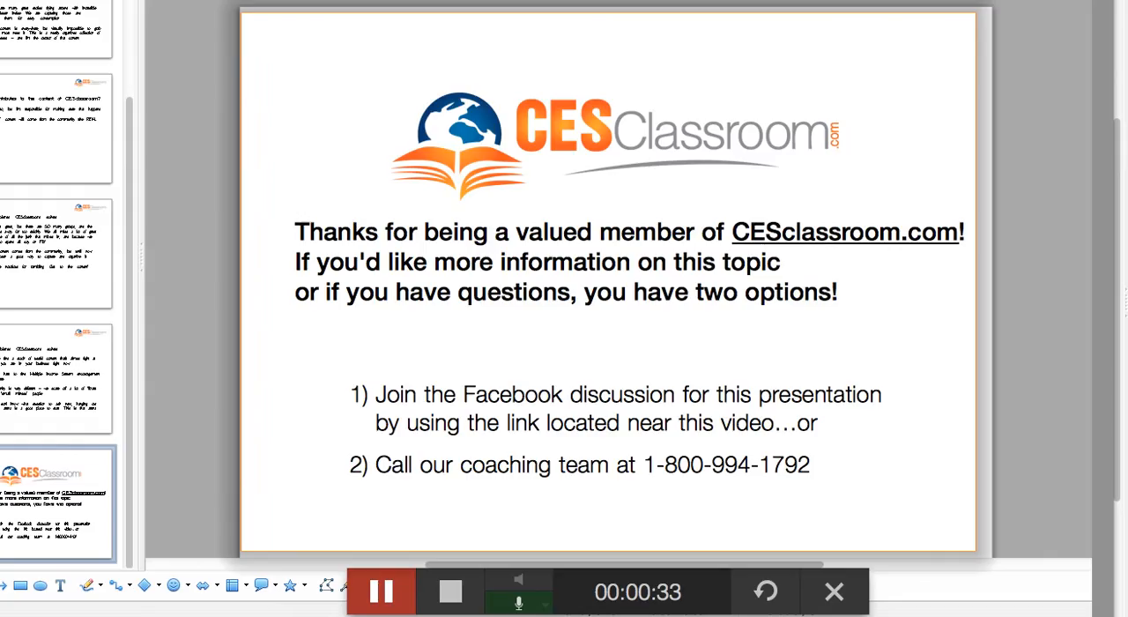
mouse_move(422, 566)
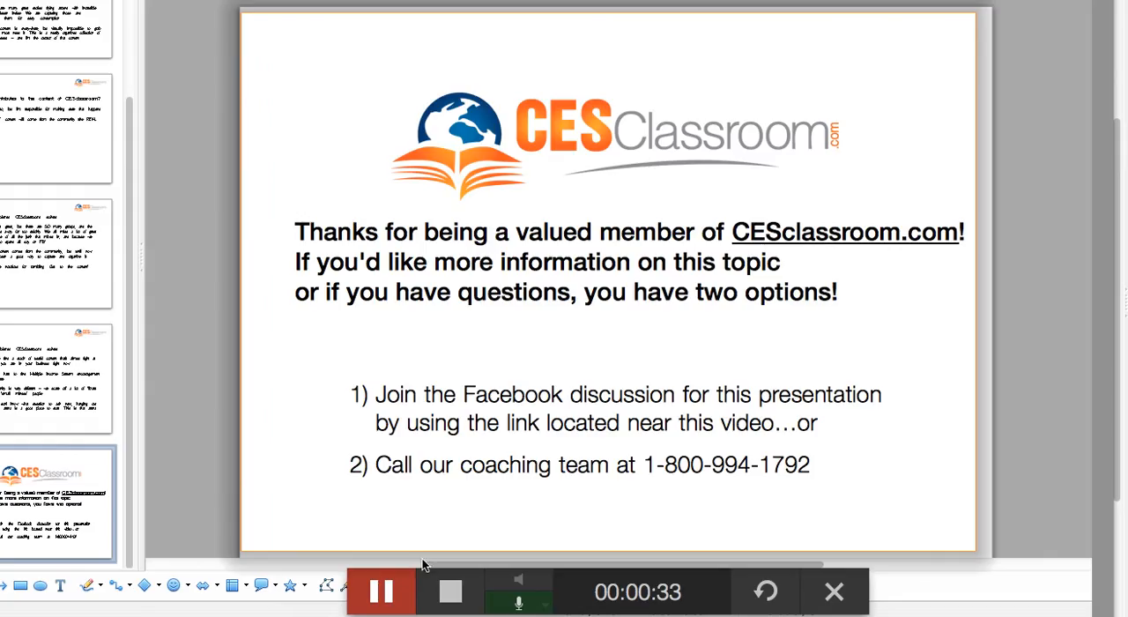
mouse_move(712, 399)
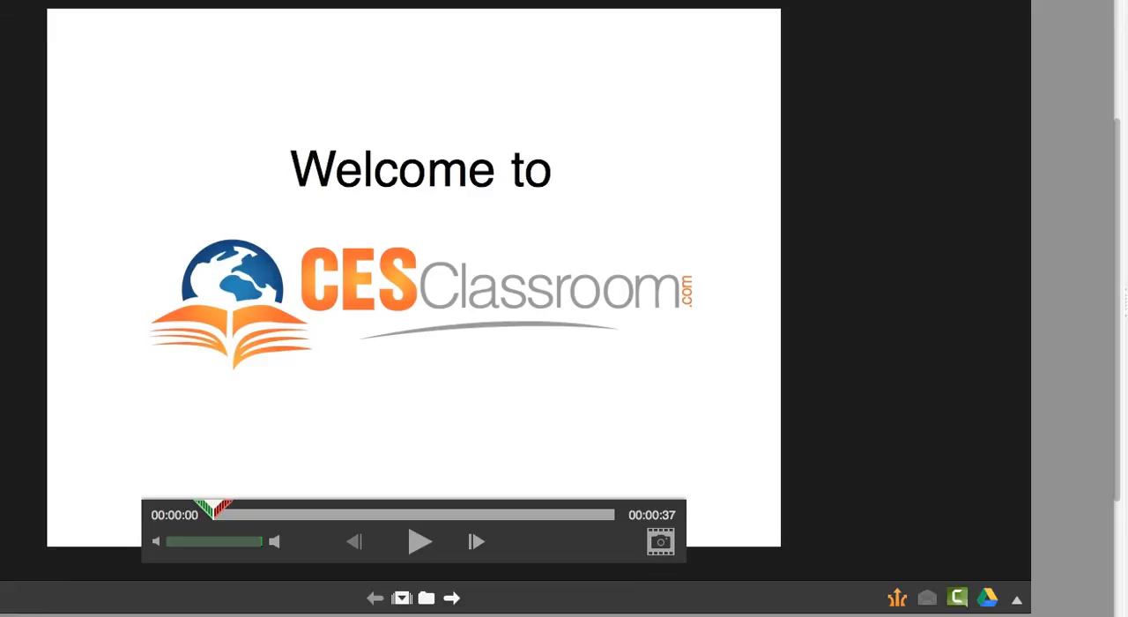
mouse_move(188, 175)
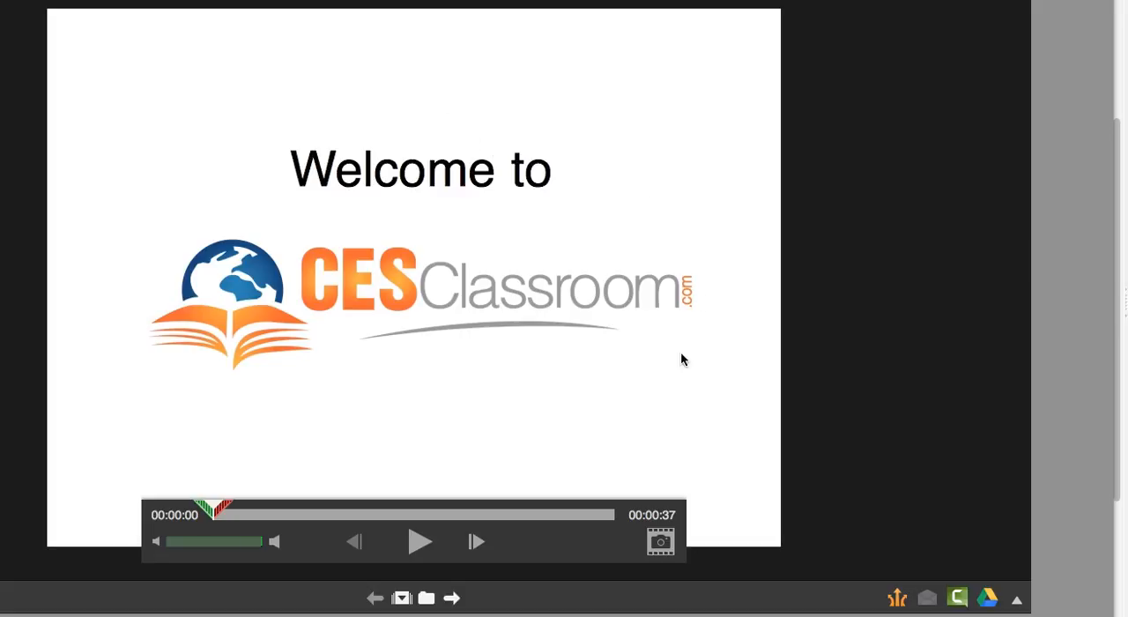
mouse_move(456, 394)
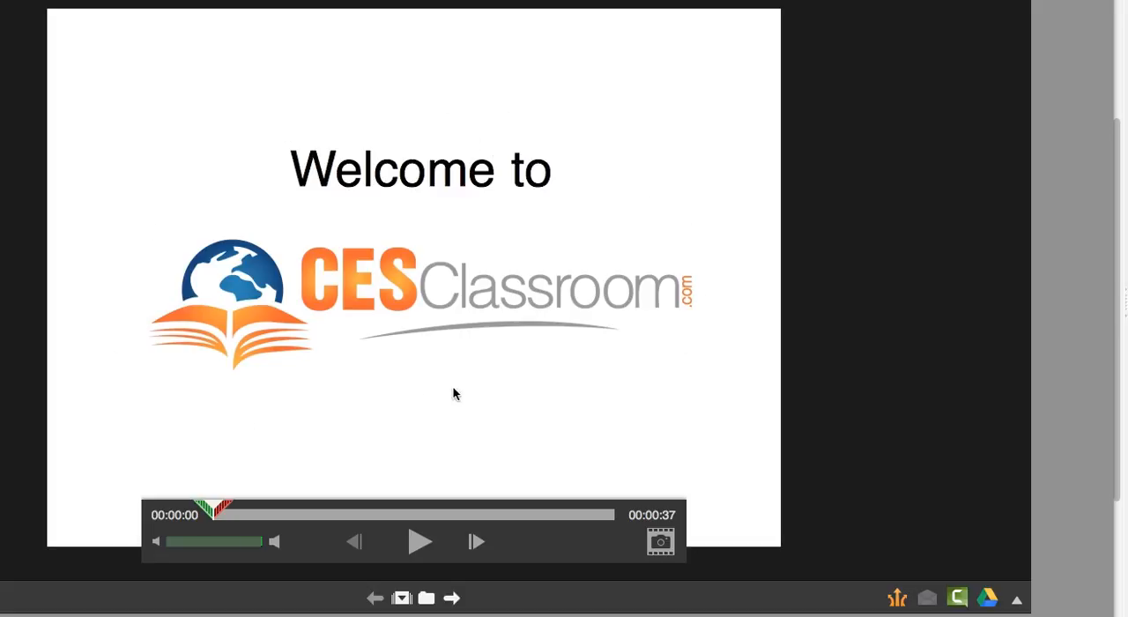
mouse_move(432, 406)
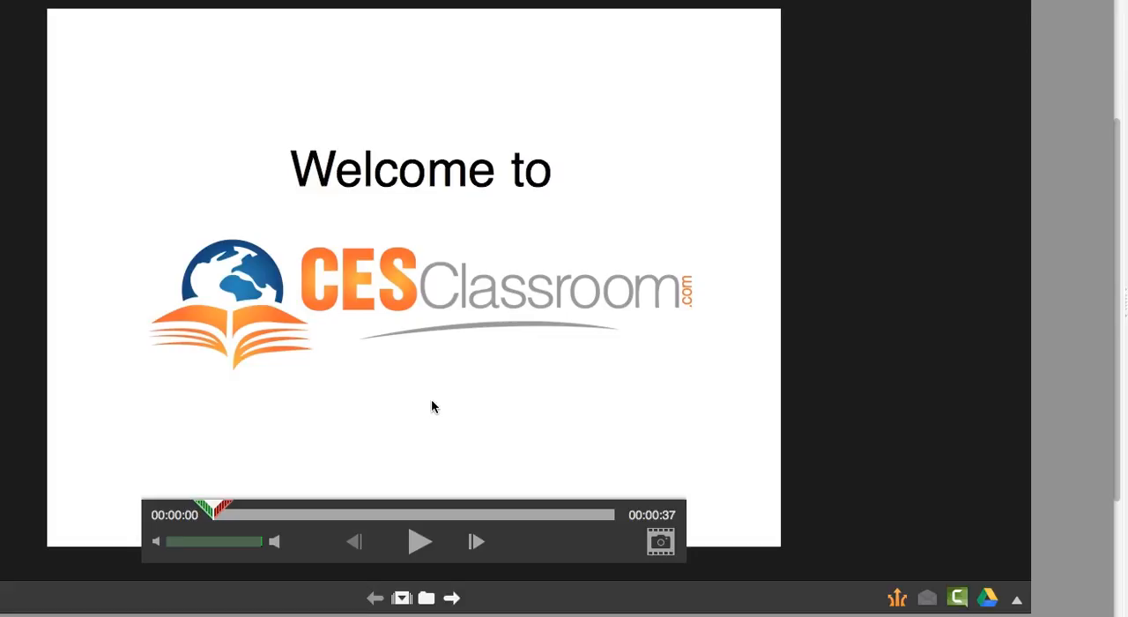
mouse_move(420, 542)
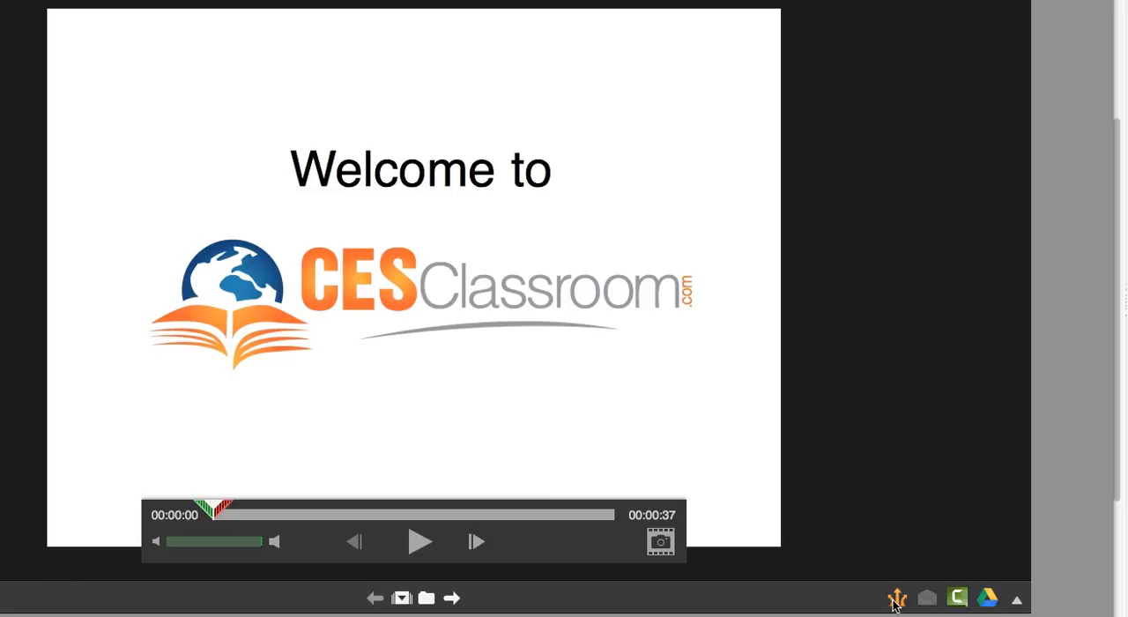
mouse_move(910, 606)
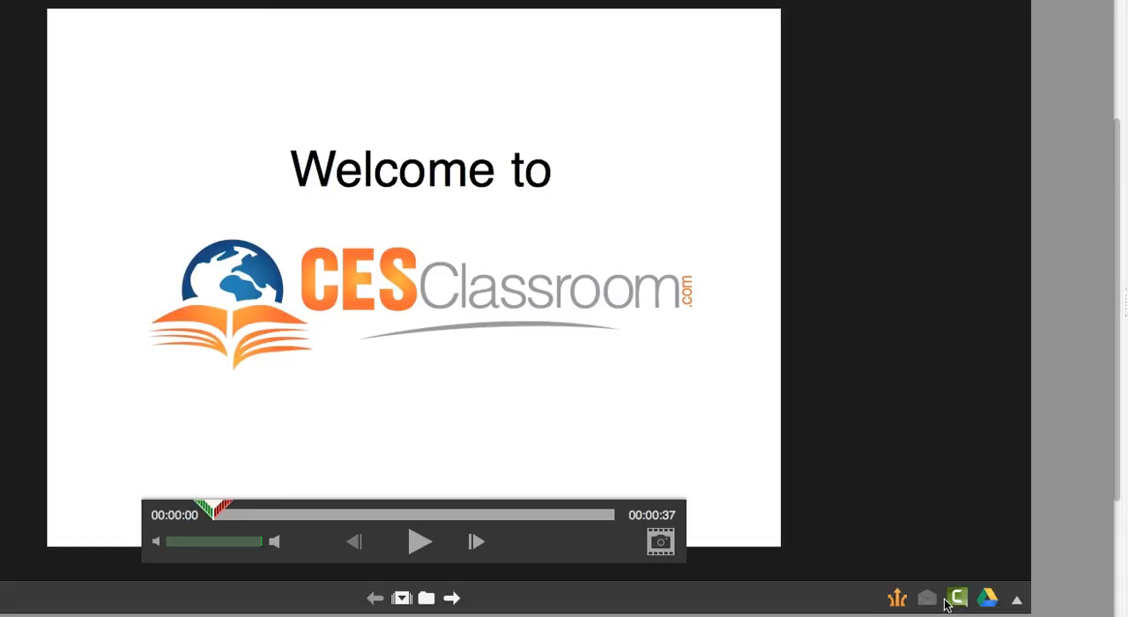
mouse_move(994, 601)
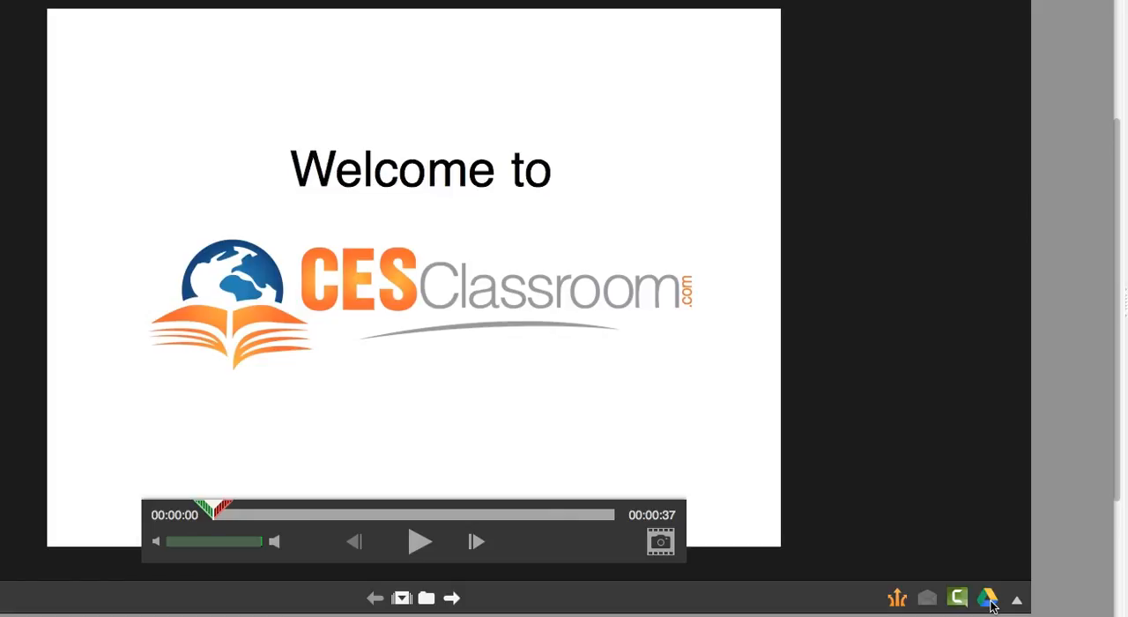
mouse_move(991, 606)
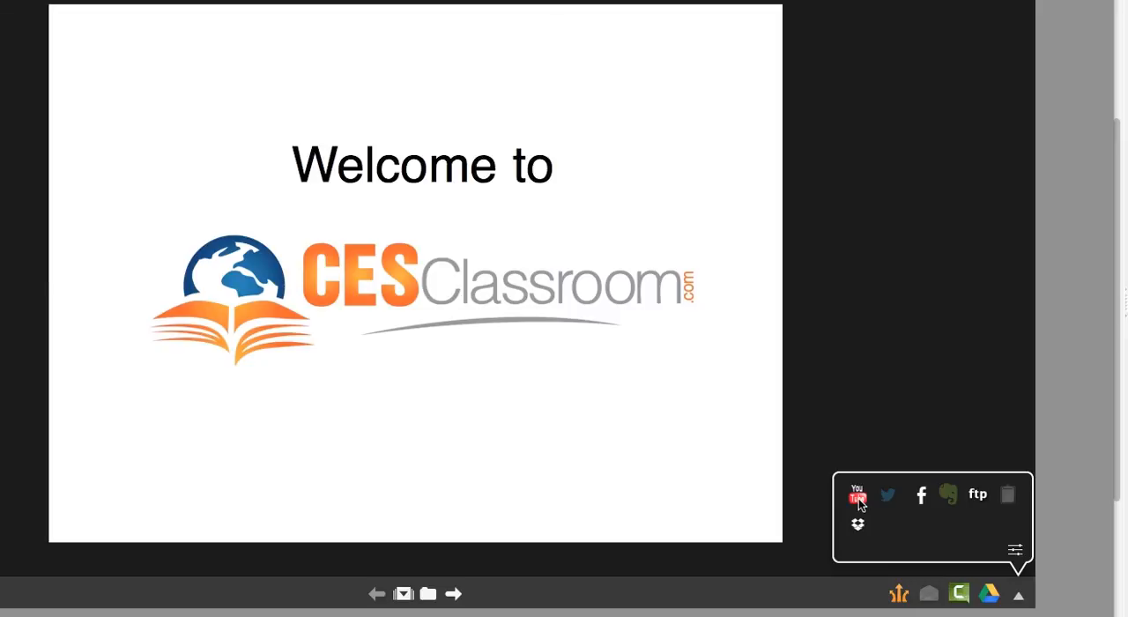
mouse_move(857, 530)
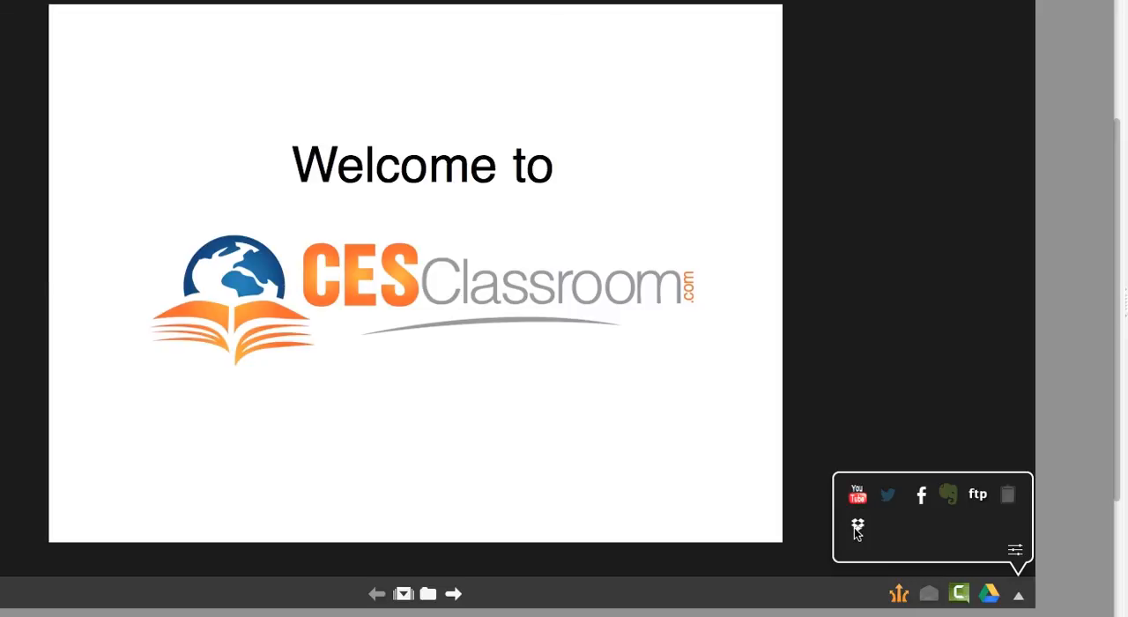
mouse_move(896, 498)
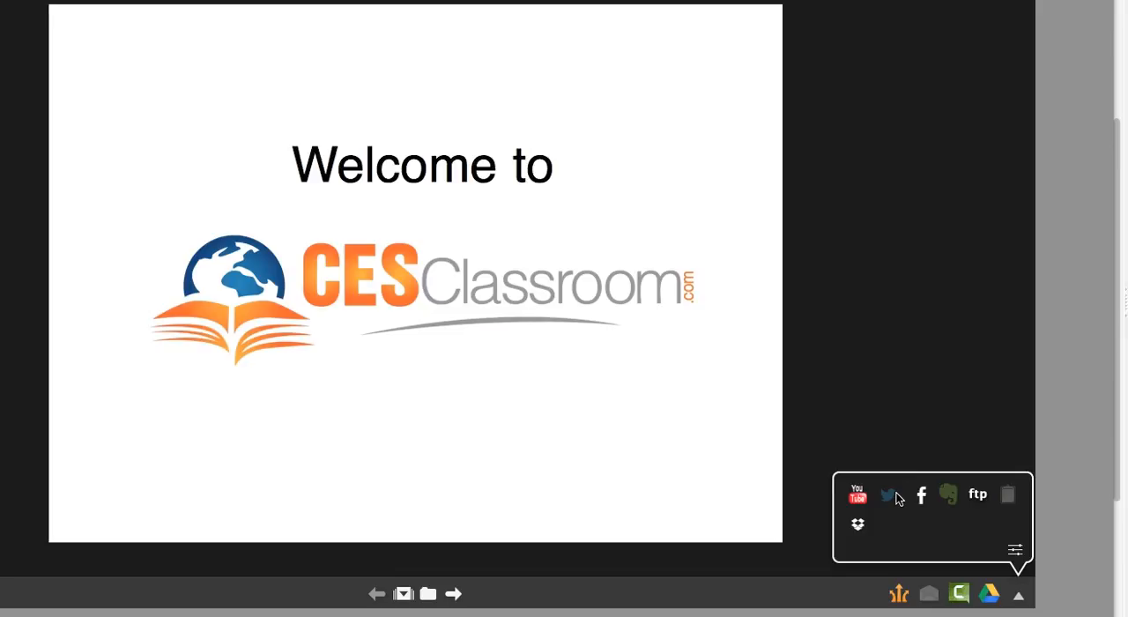
mouse_move(628, 293)
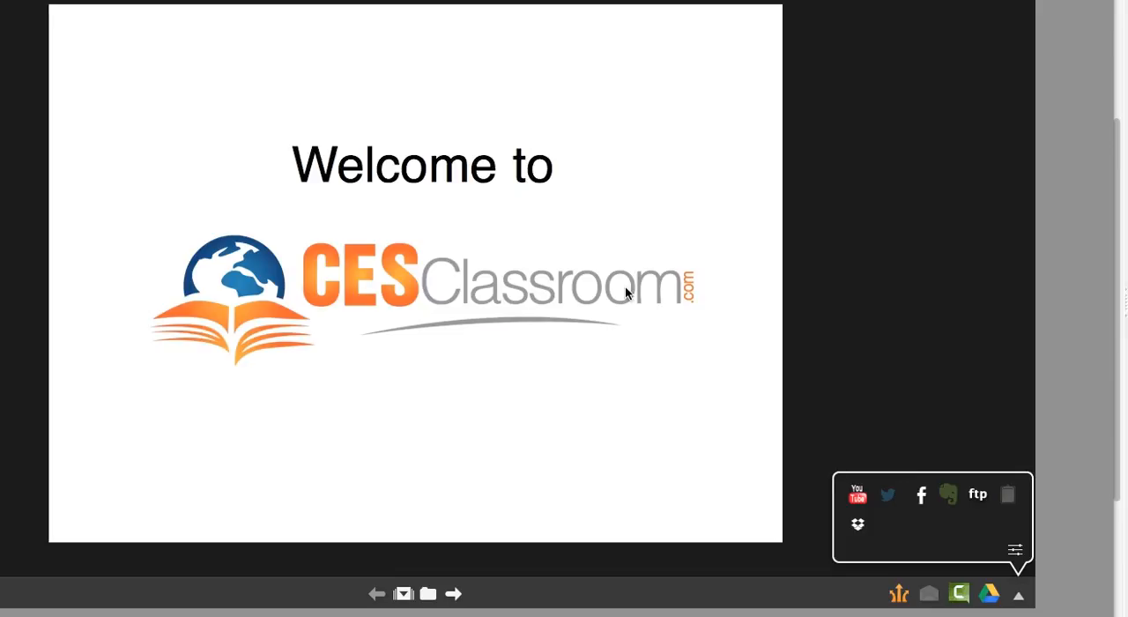
mouse_move(964, 605)
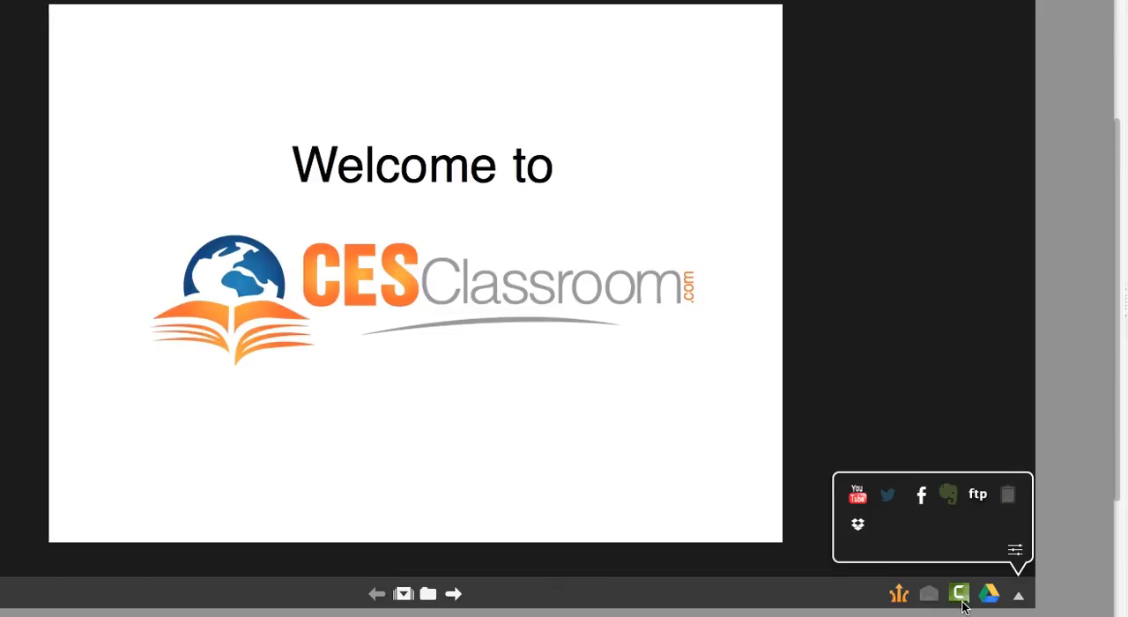
mouse_move(988, 597)
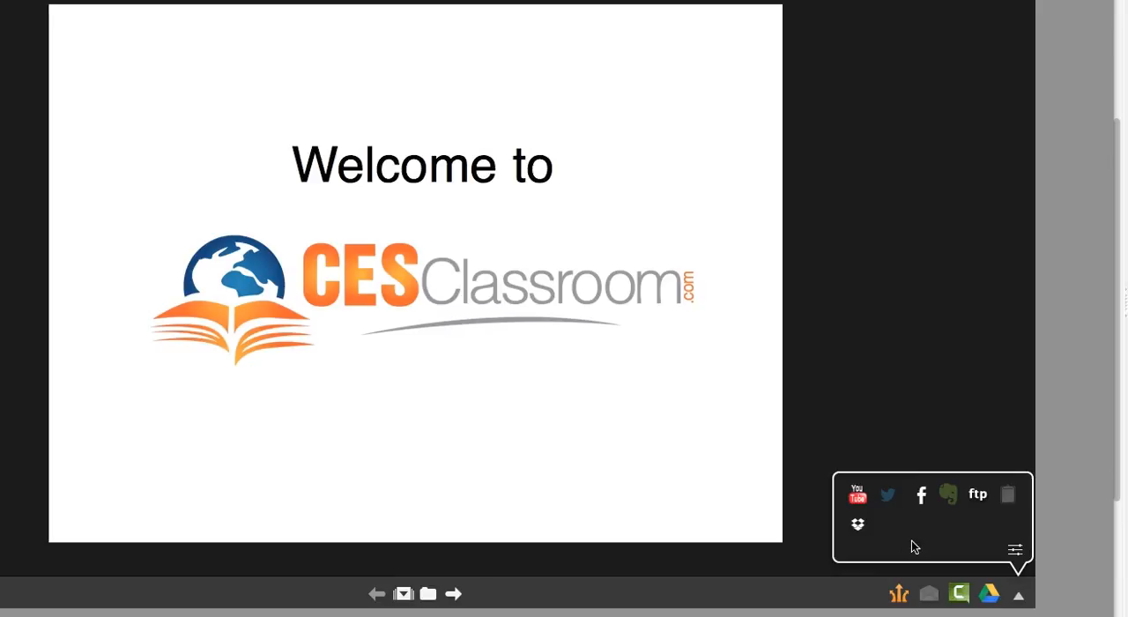
mouse_move(857, 524)
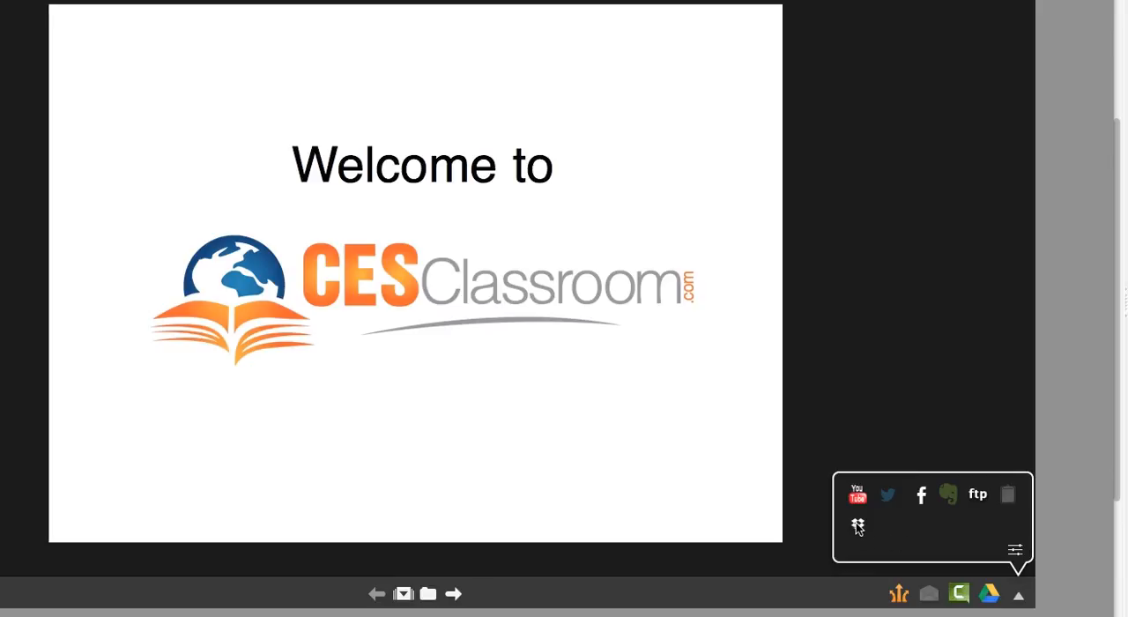